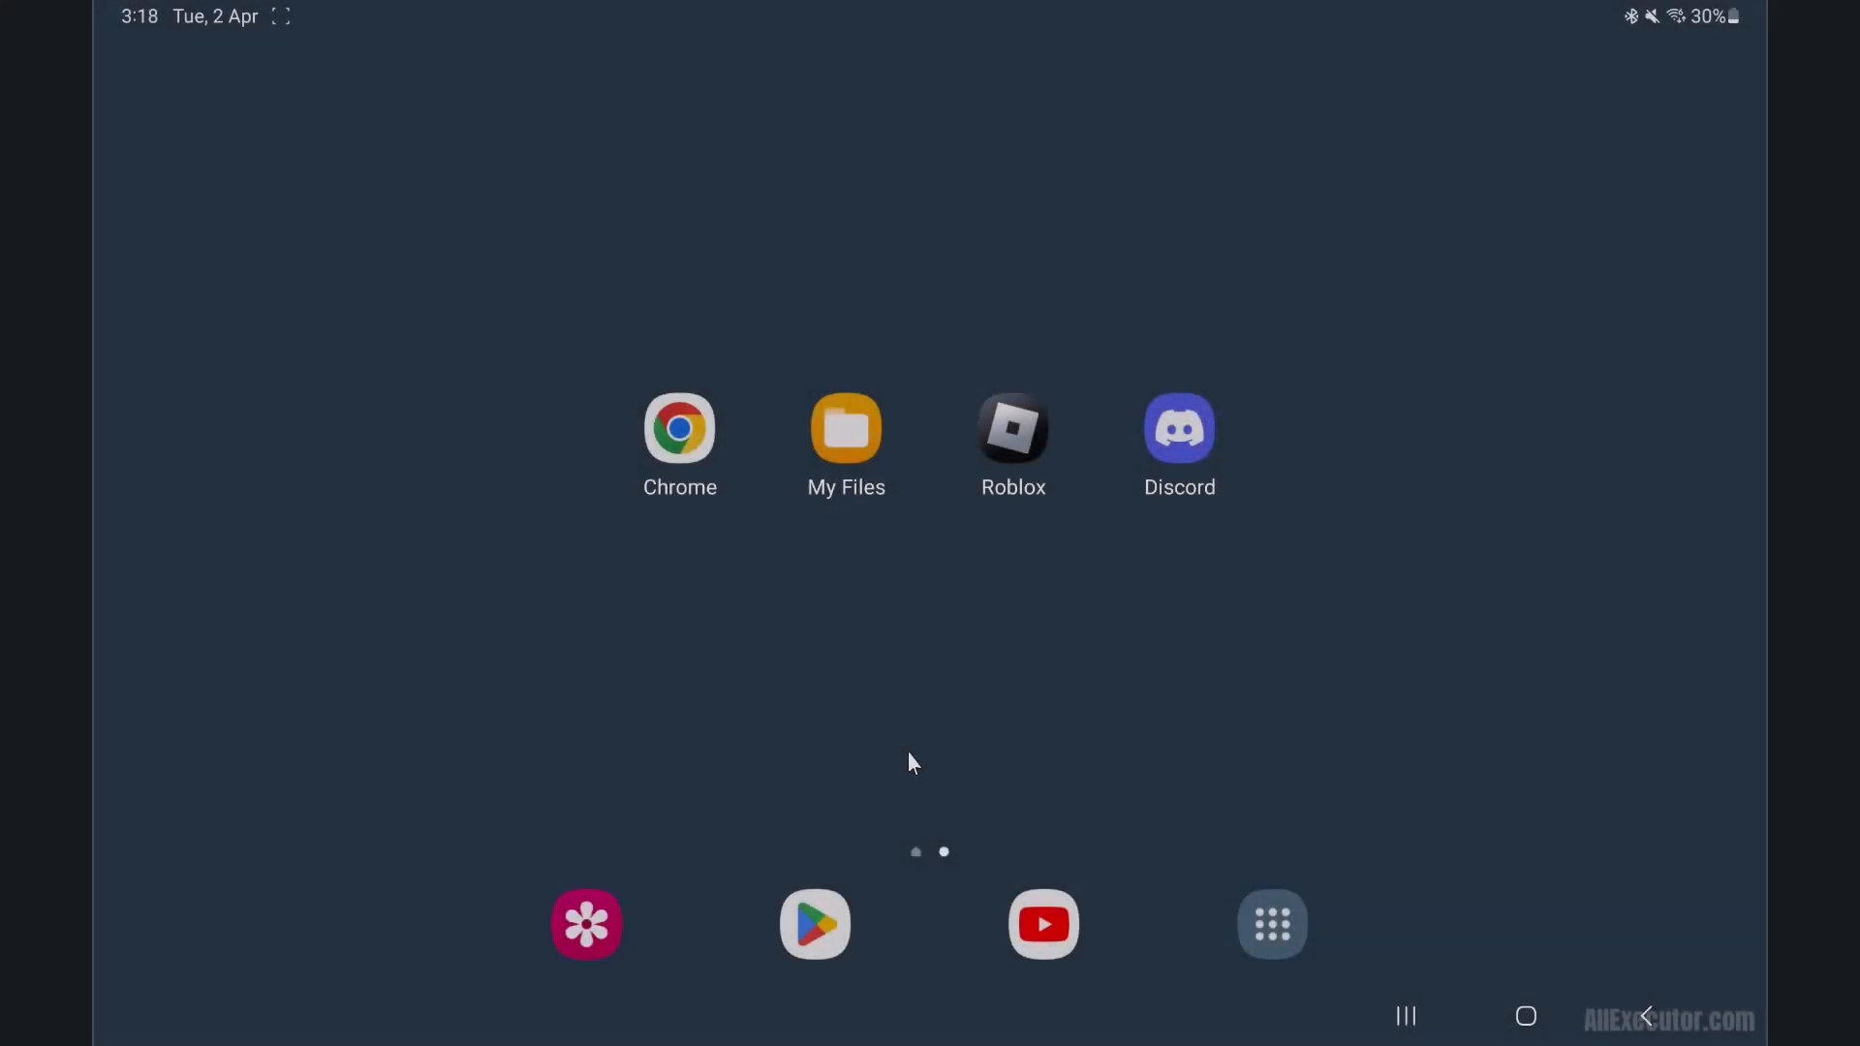
# Step: Launch Chrome and go to allexecutor.com's Blox Fruits Scripts article
pyautogui.click(680, 428)
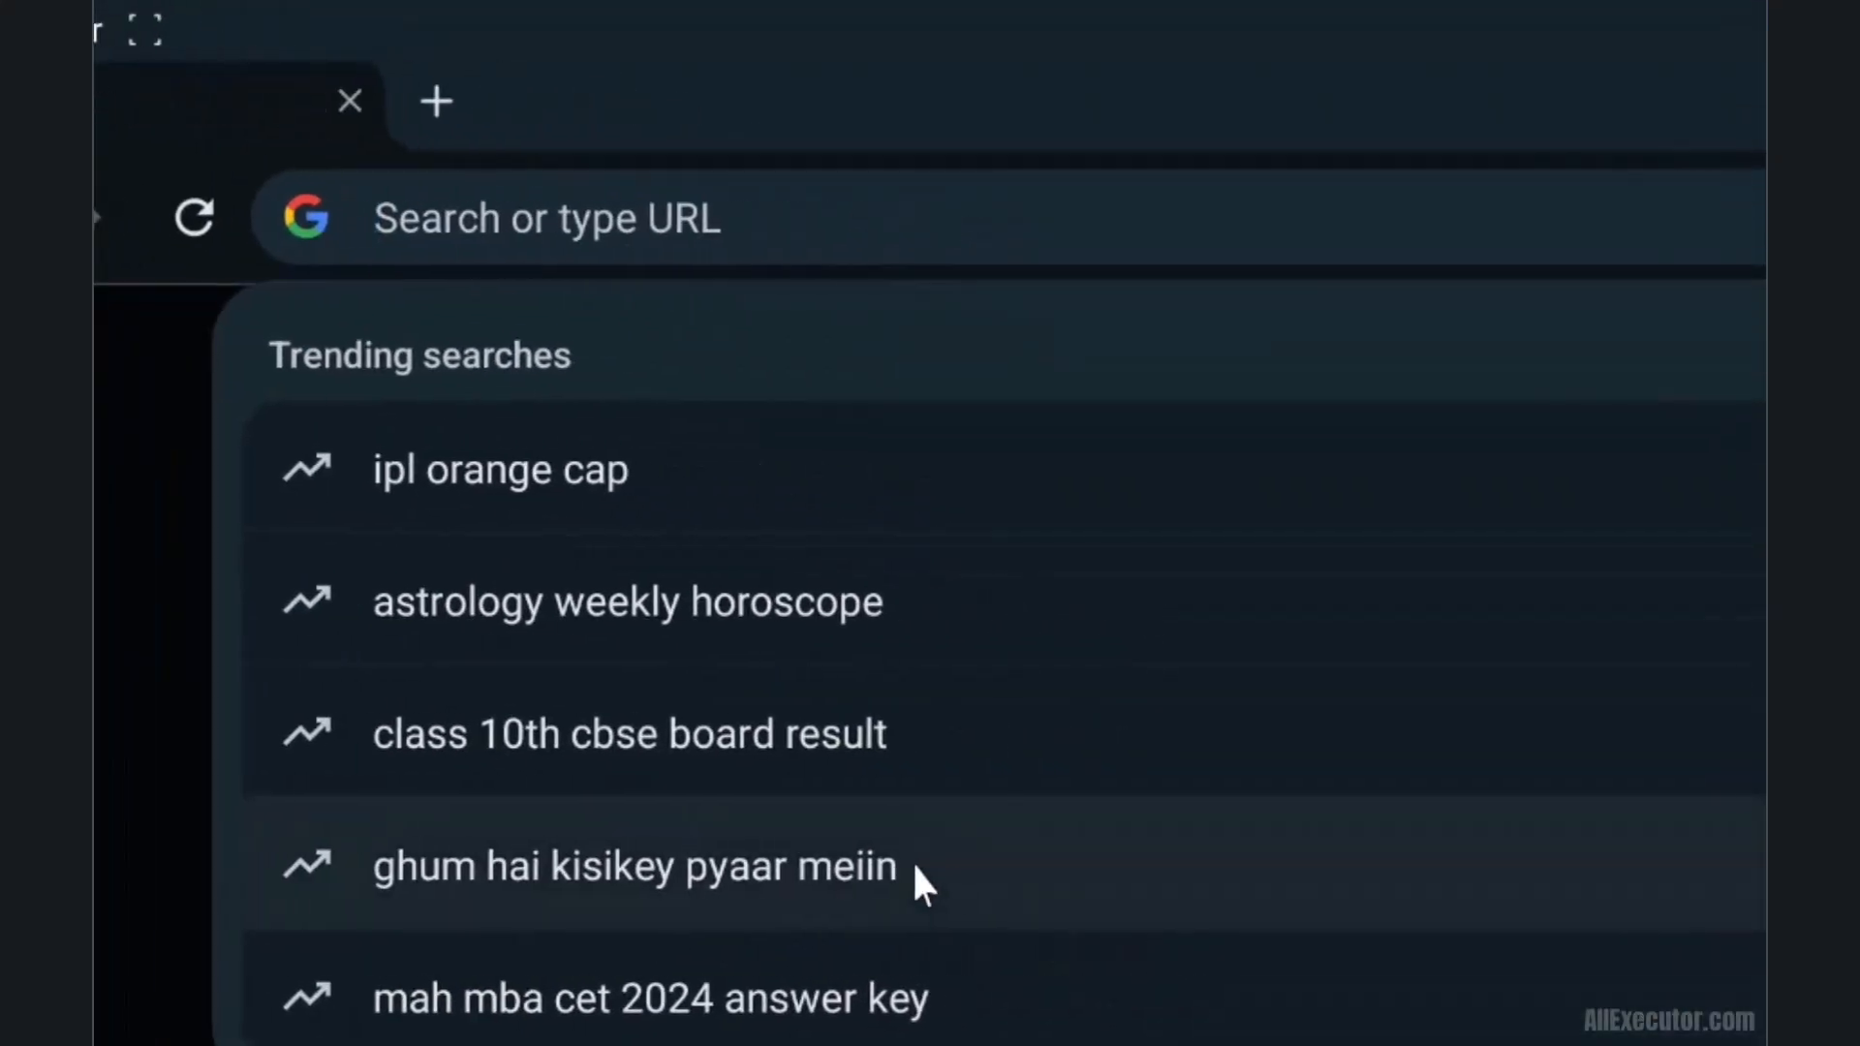
pyautogui.write('allexecutor.com/blox-fruits-scripts/')
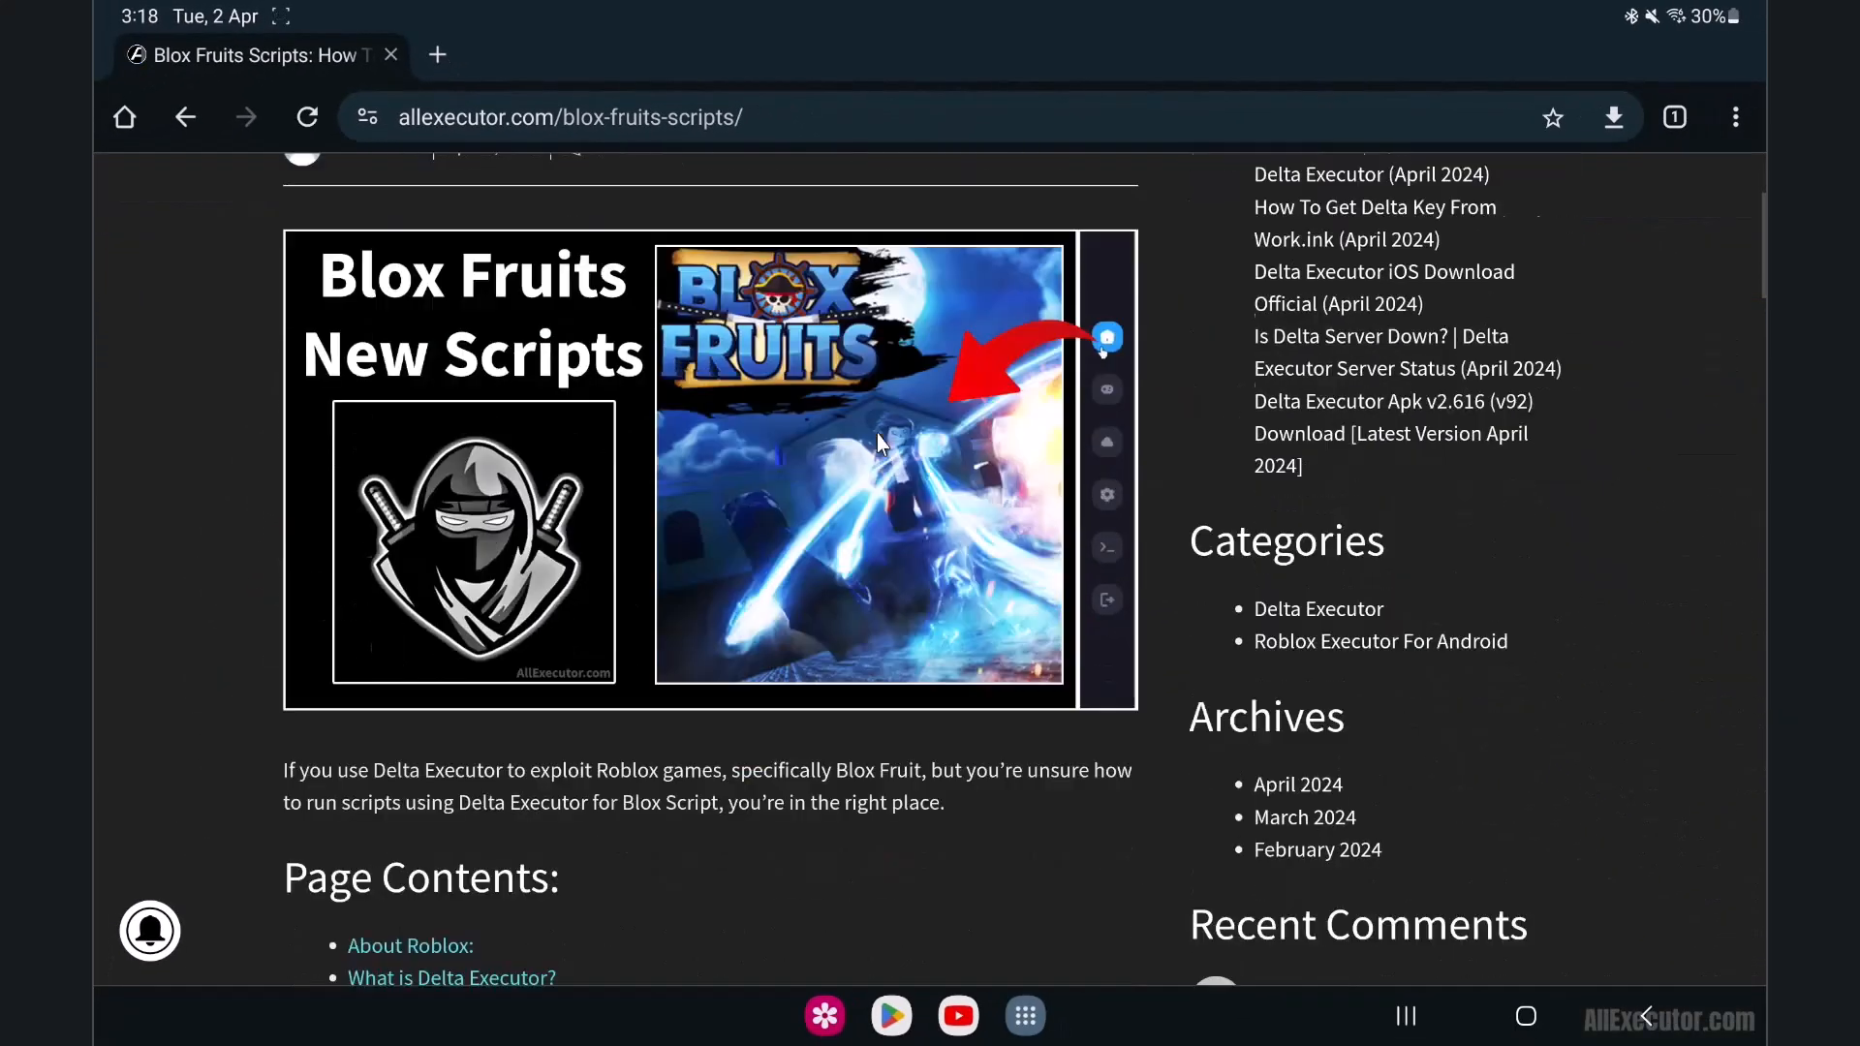
# Step: Copy the Blox Fruits Script (2024) loadstring and go back to the home screen
pyautogui.scroll(-3)
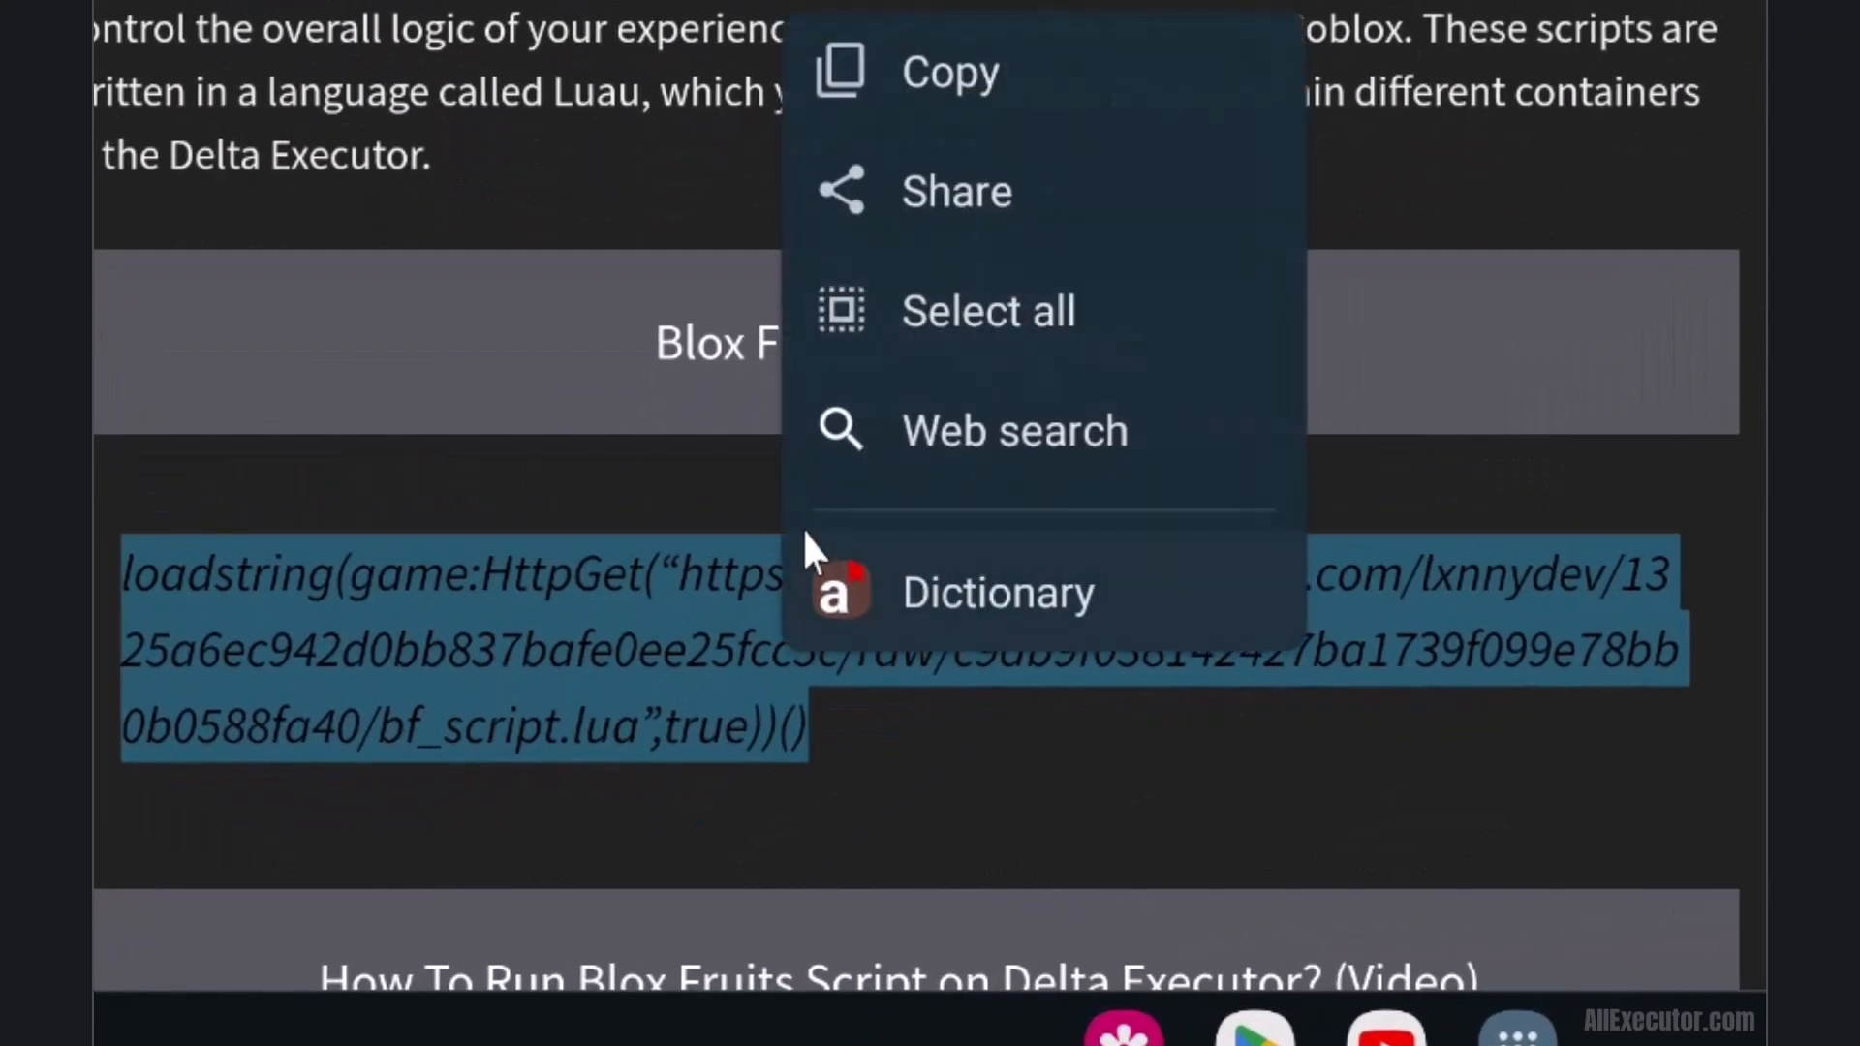
pyautogui.click(949, 73)
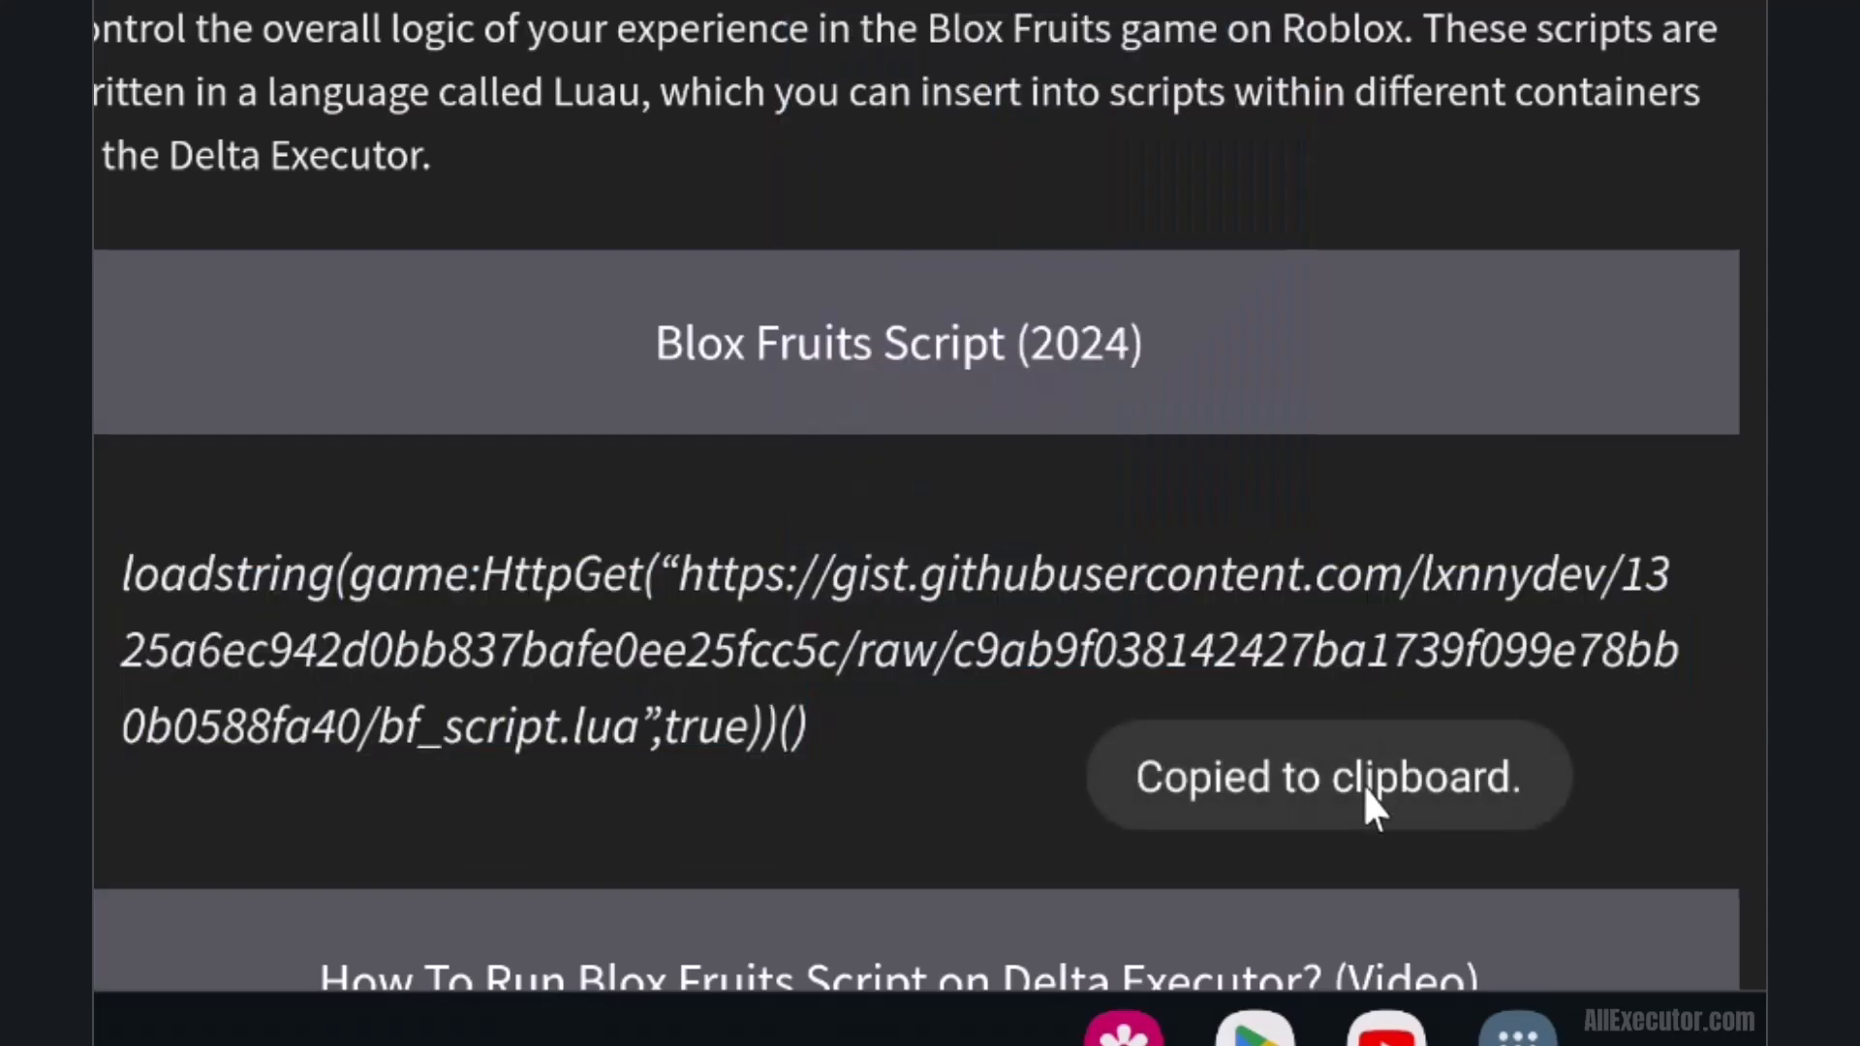
pyautogui.click(1526, 1016)
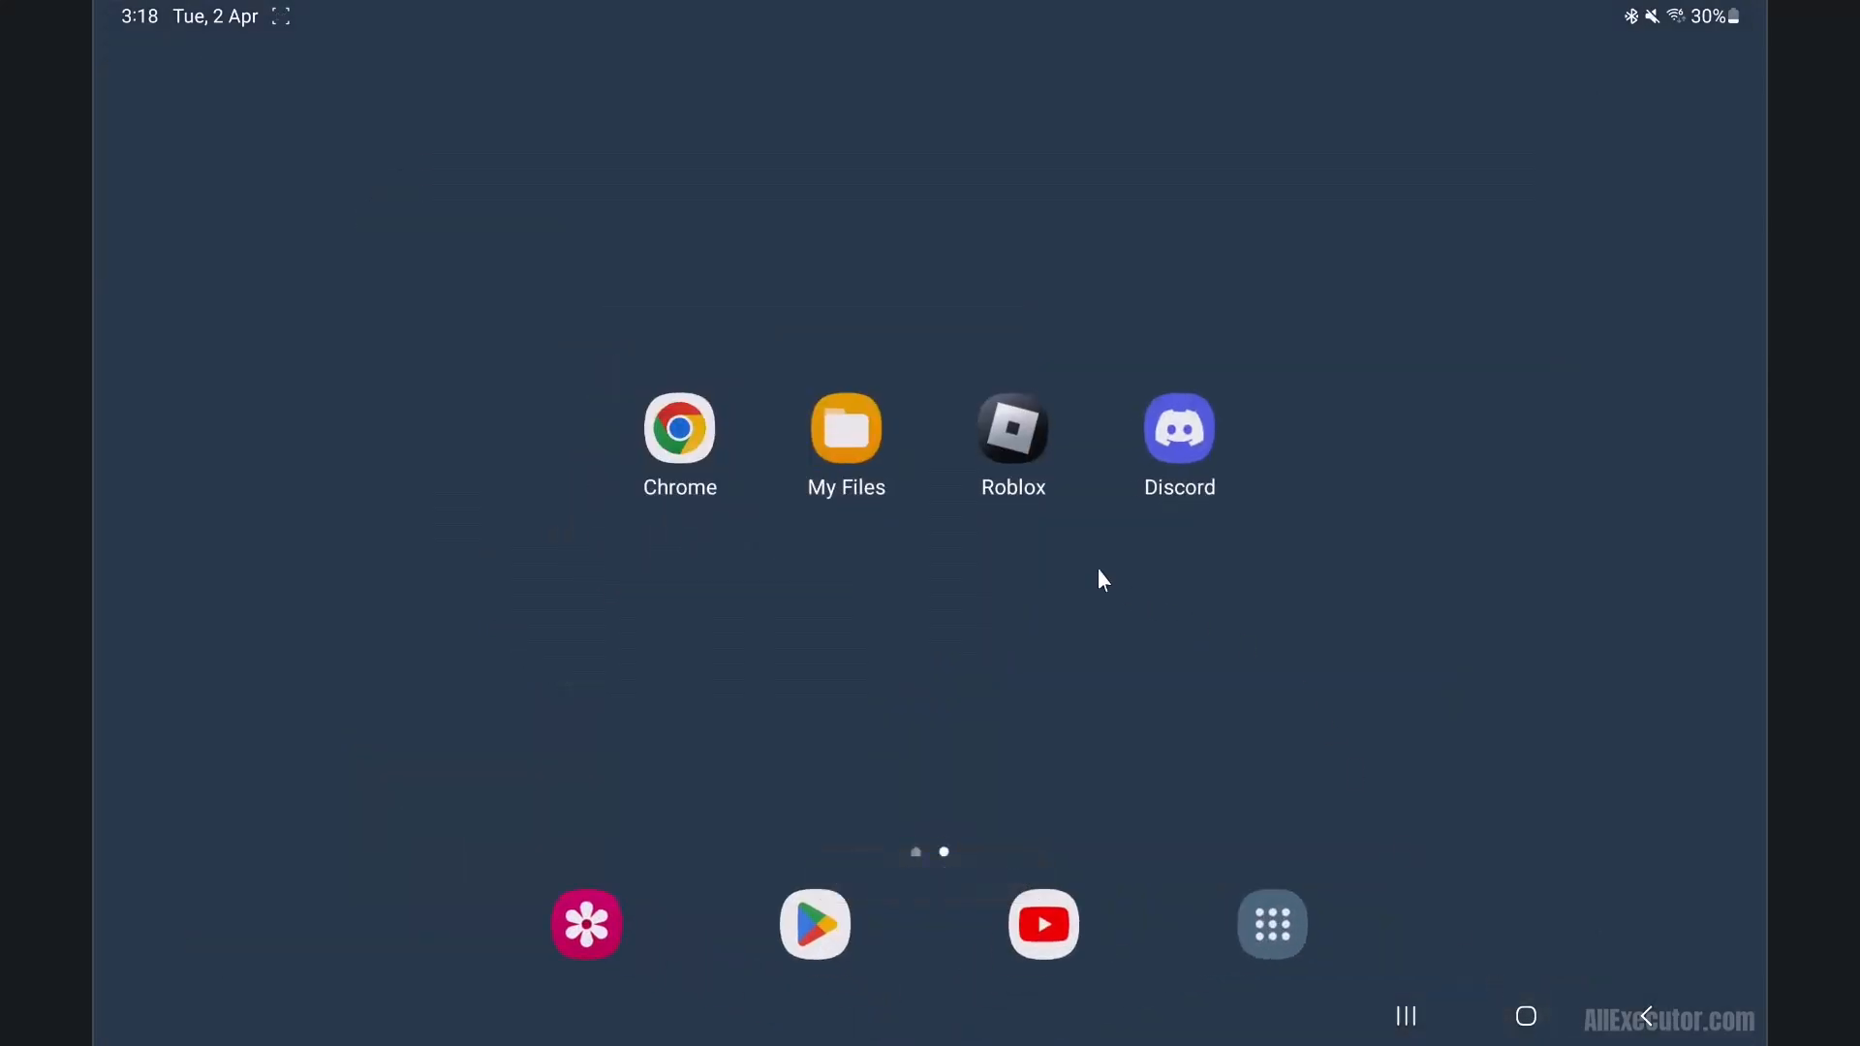
# Step: Start Blox Fruits from Roblox's Continue list and join as Pirates
pyautogui.click(1014, 428)
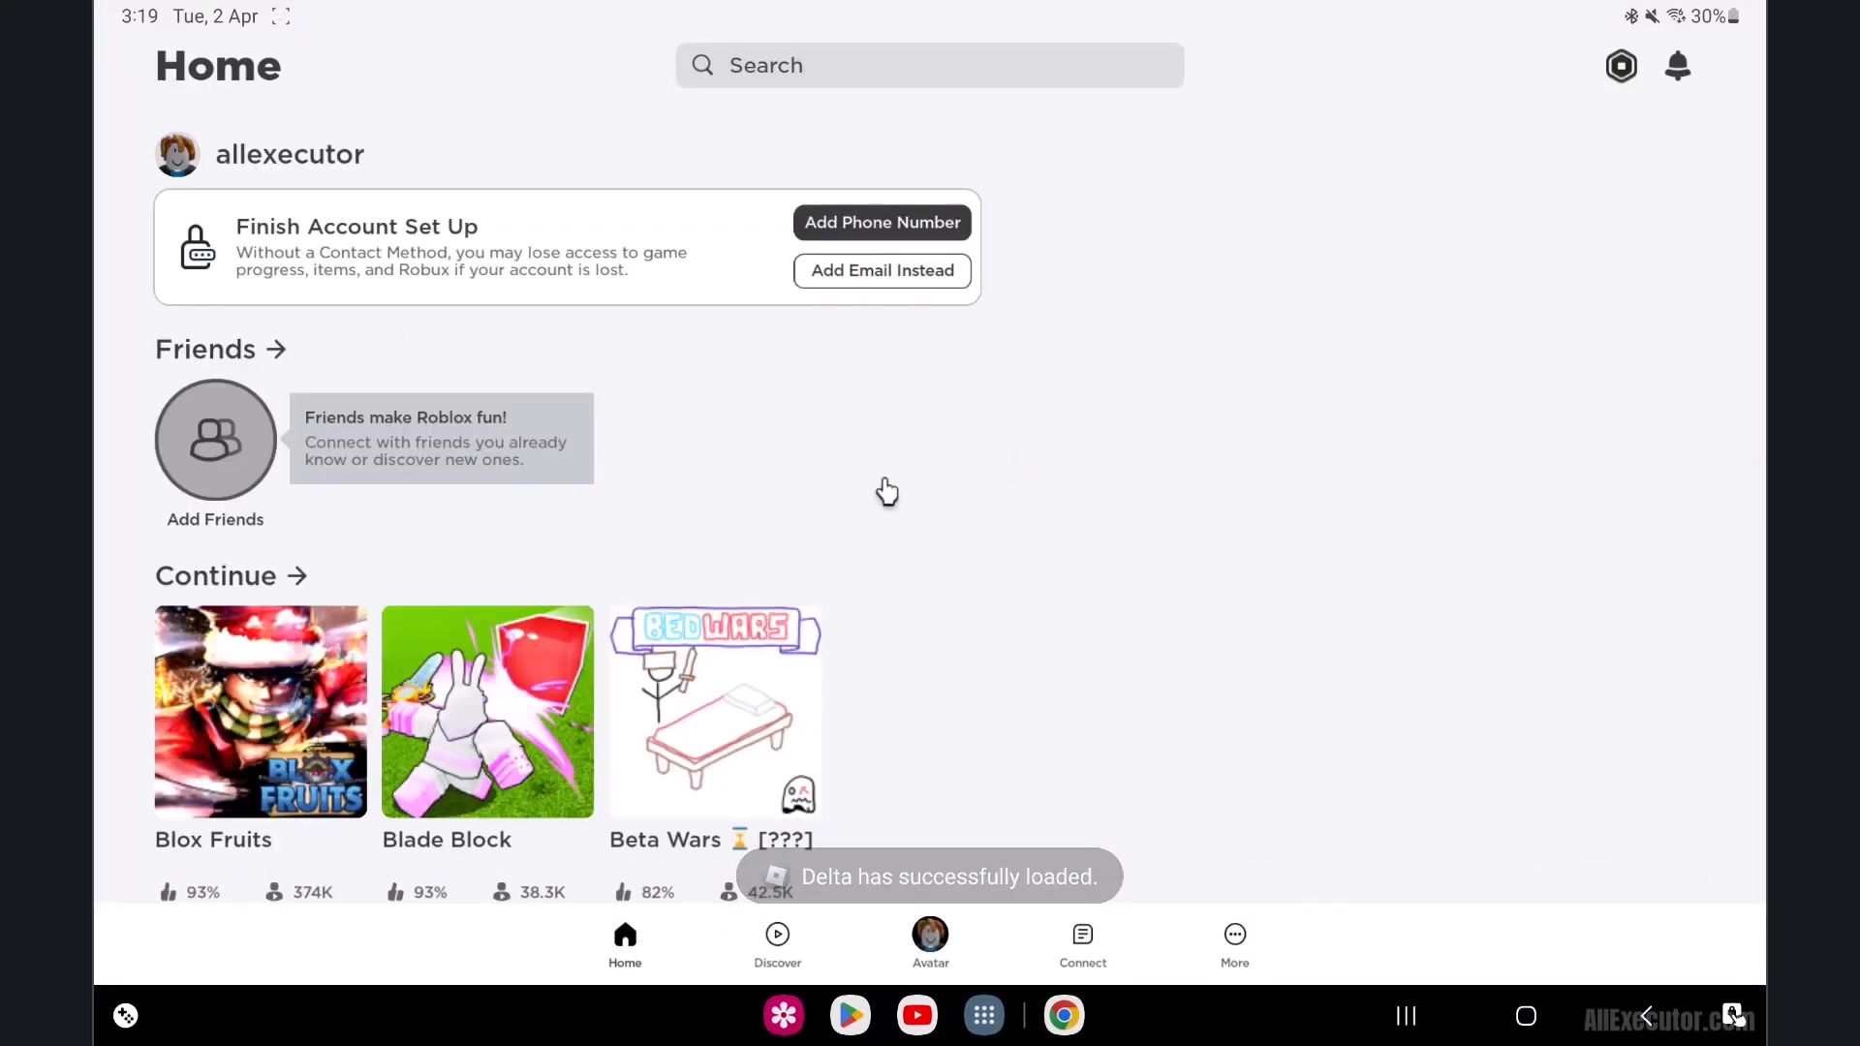
pyautogui.click(260, 713)
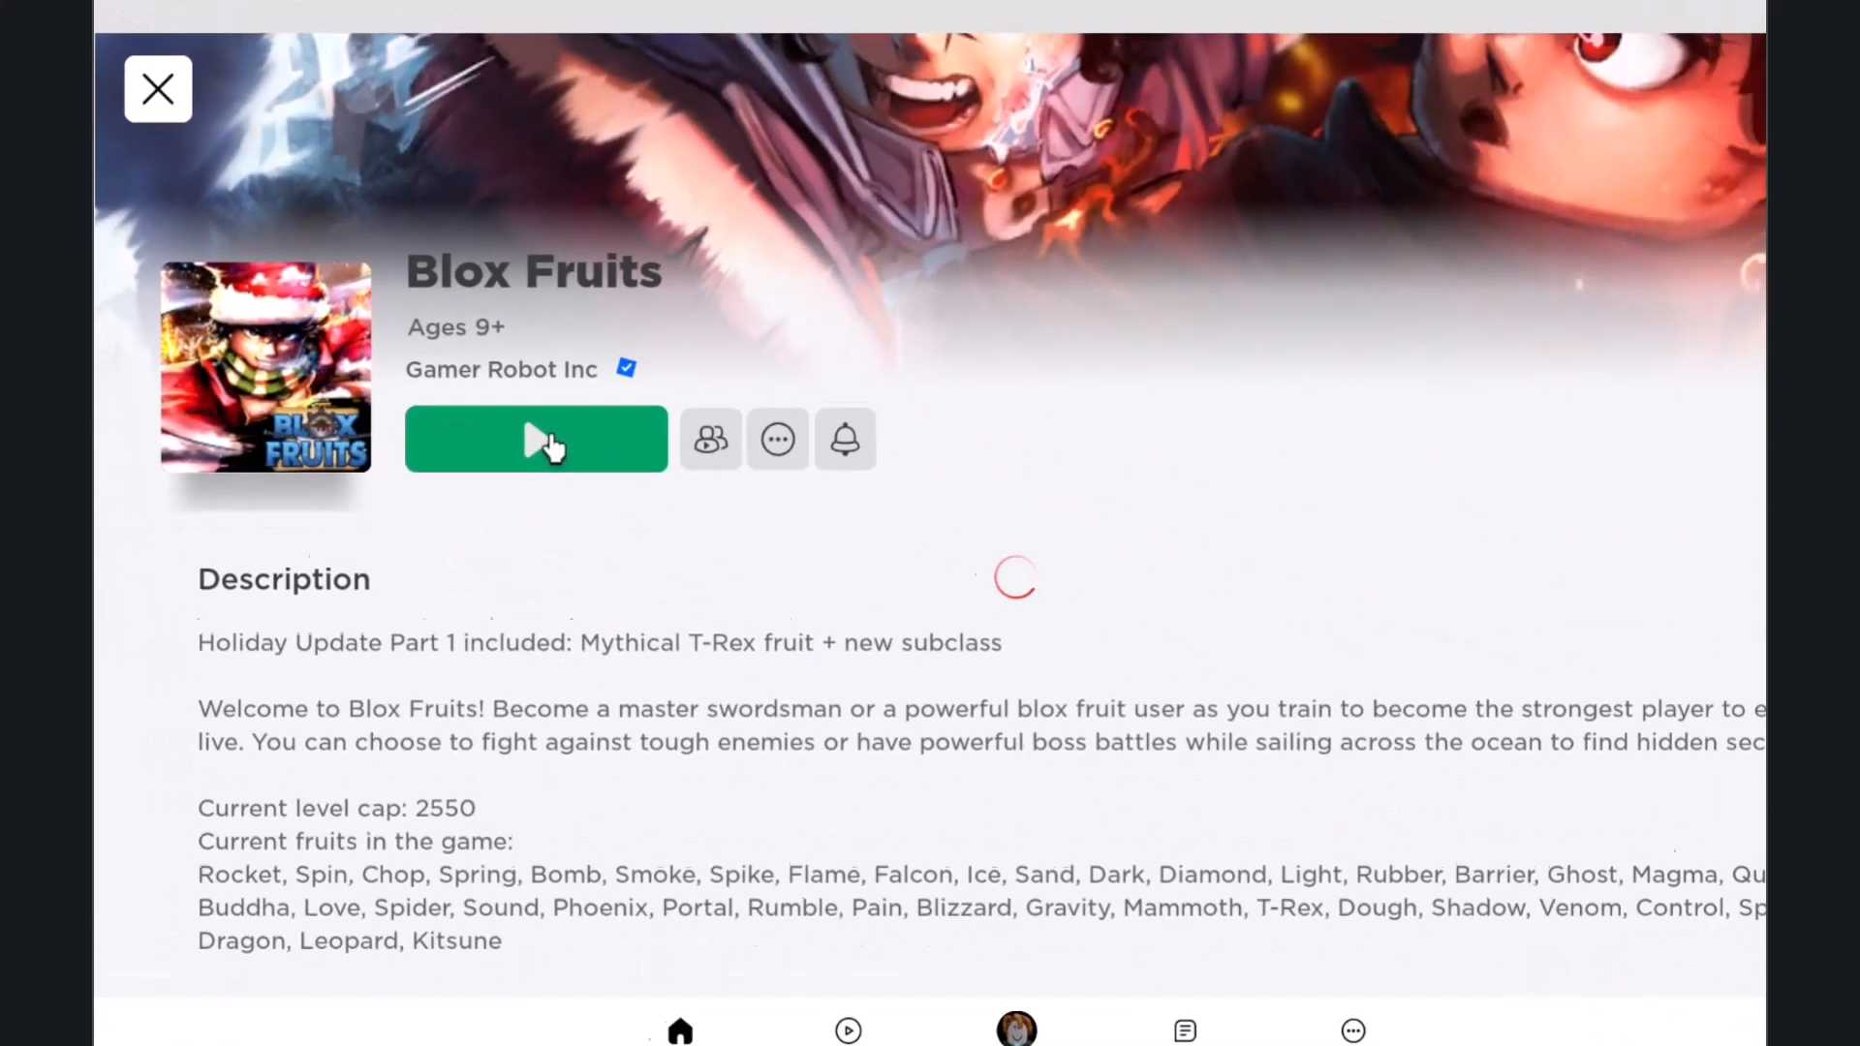
pyautogui.click(534, 439)
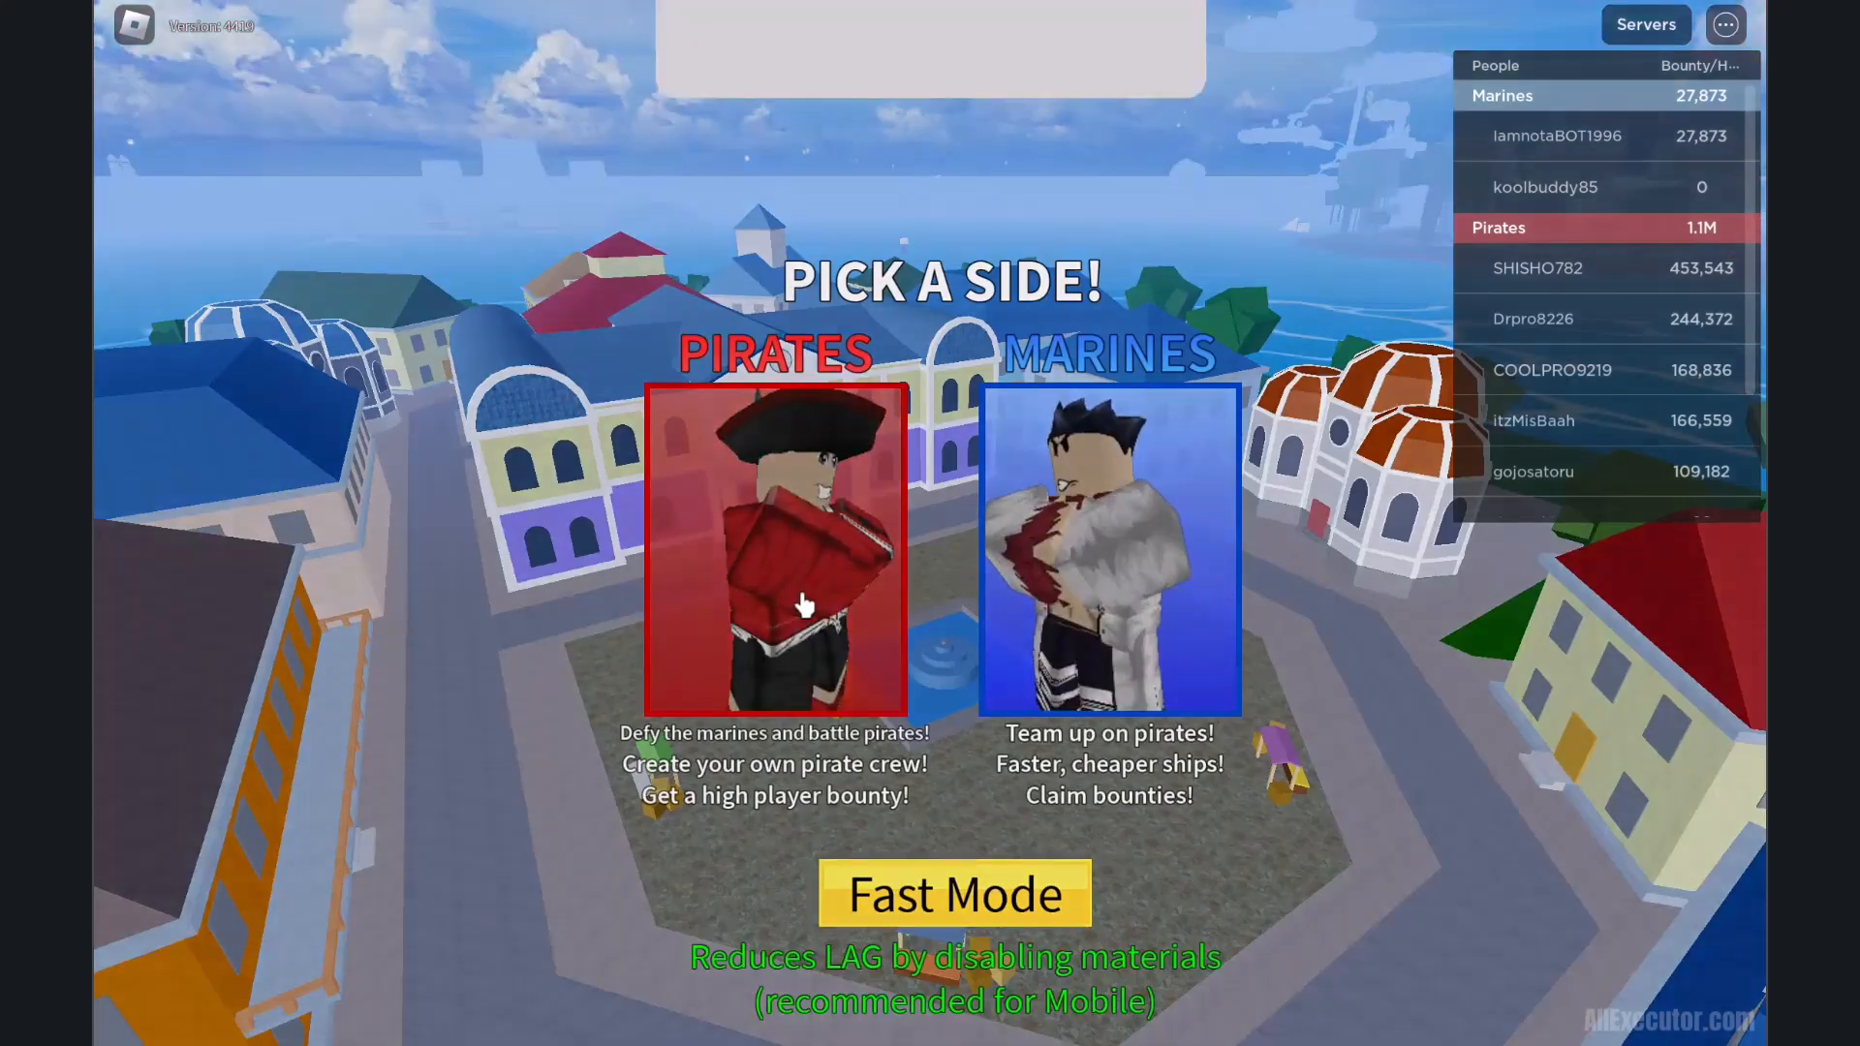
pyautogui.click(776, 545)
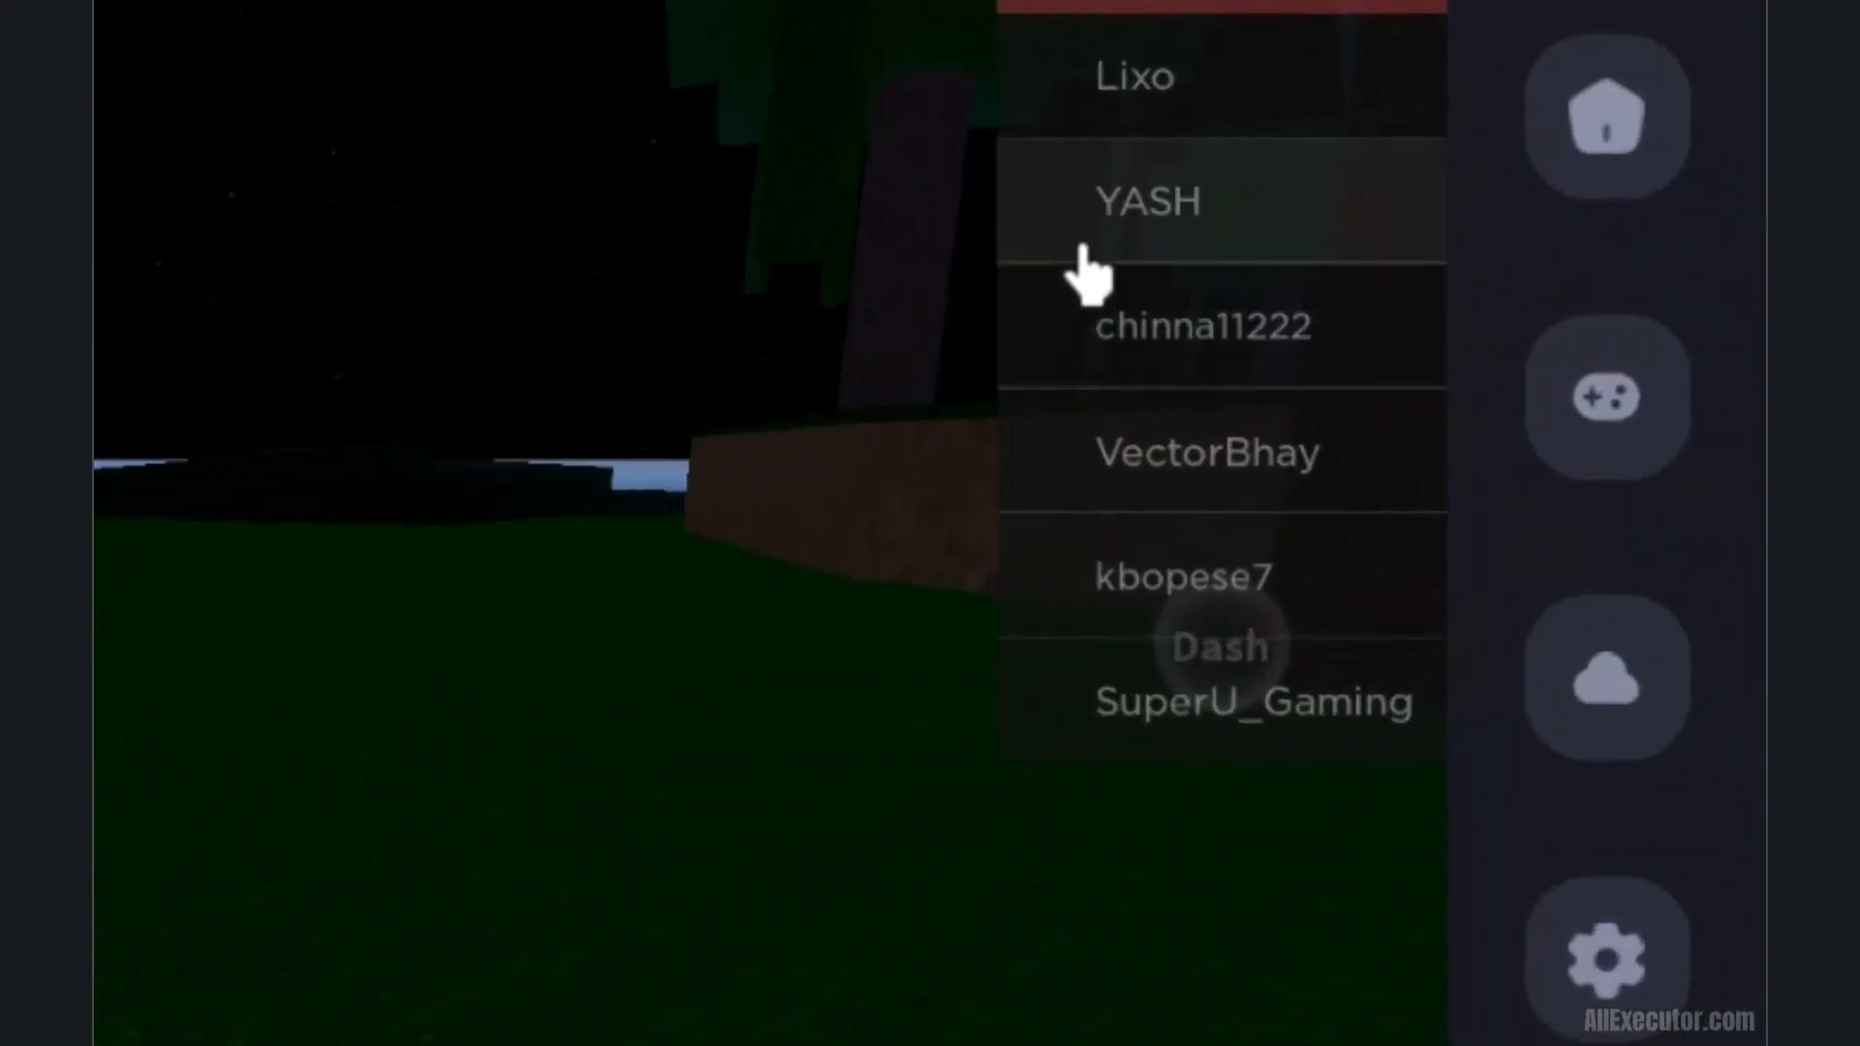
# Step: Upload a Delta script titled 'New Blox Fruits Script' with the copied code pasted in
pyautogui.click(1607, 116)
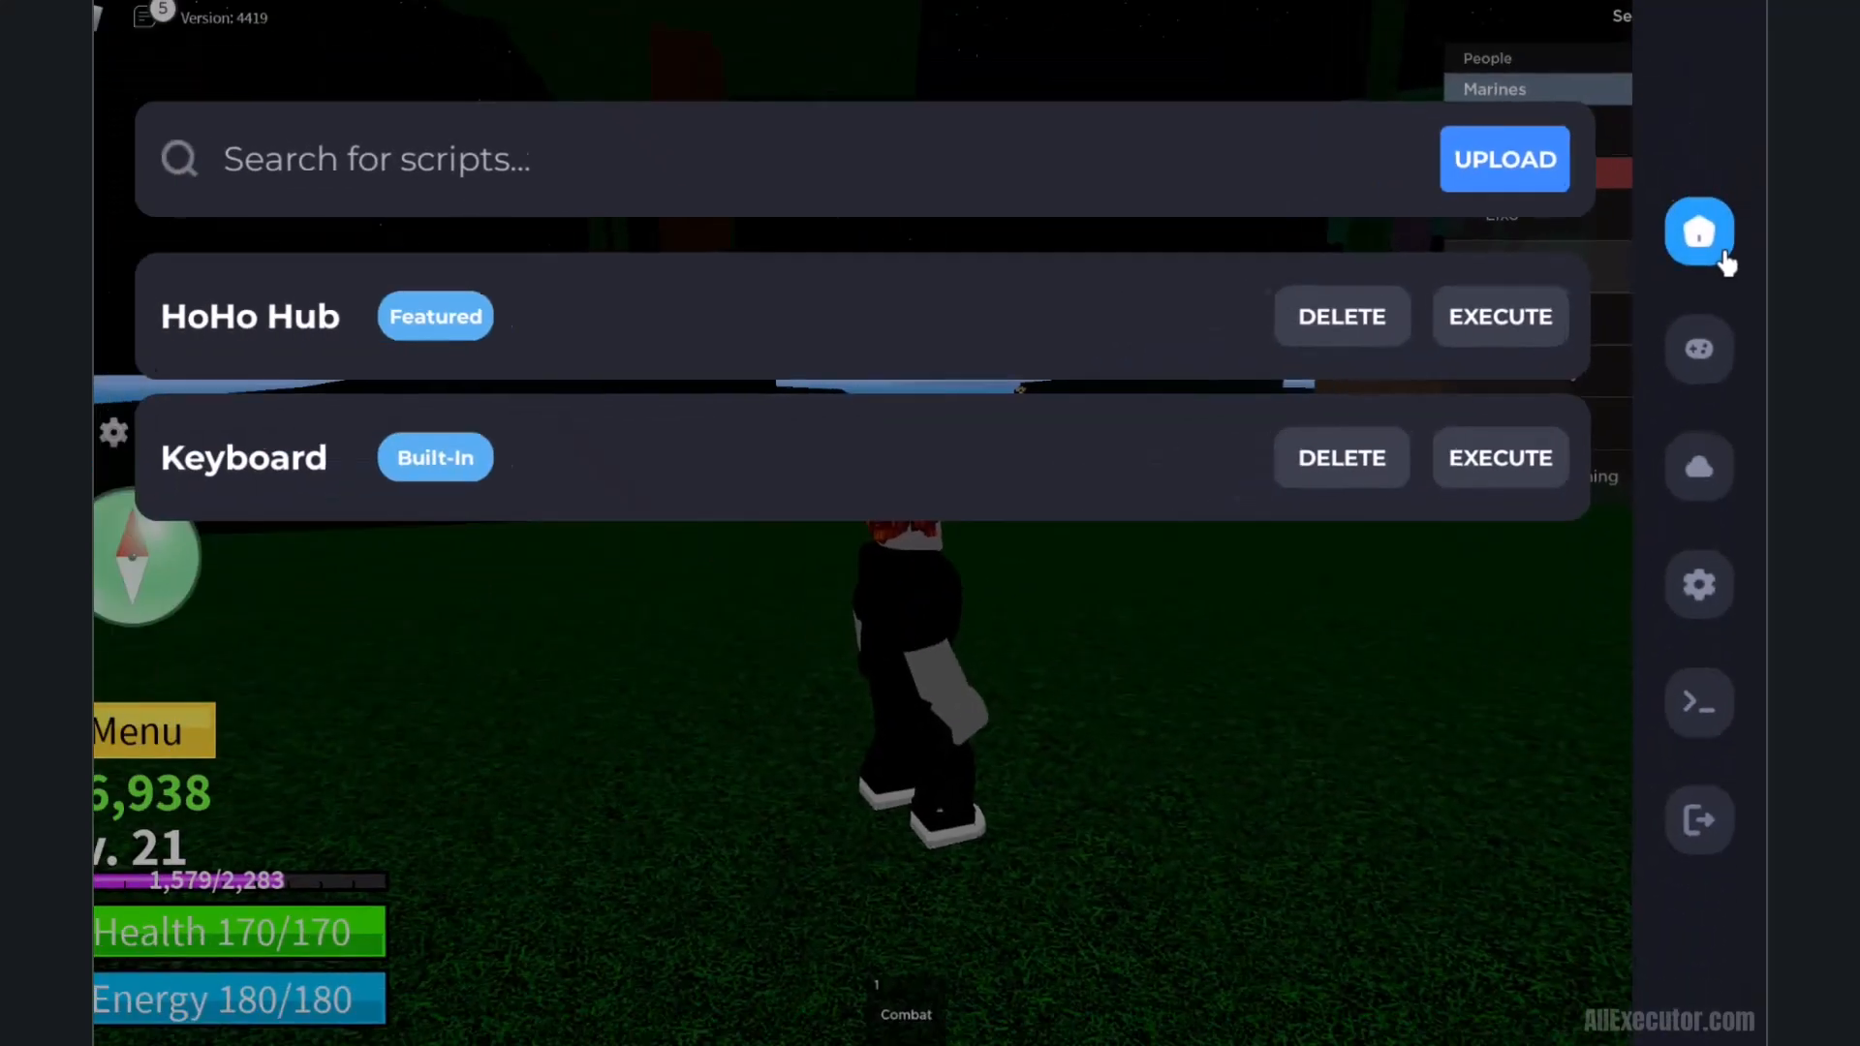
pyautogui.click(1505, 159)
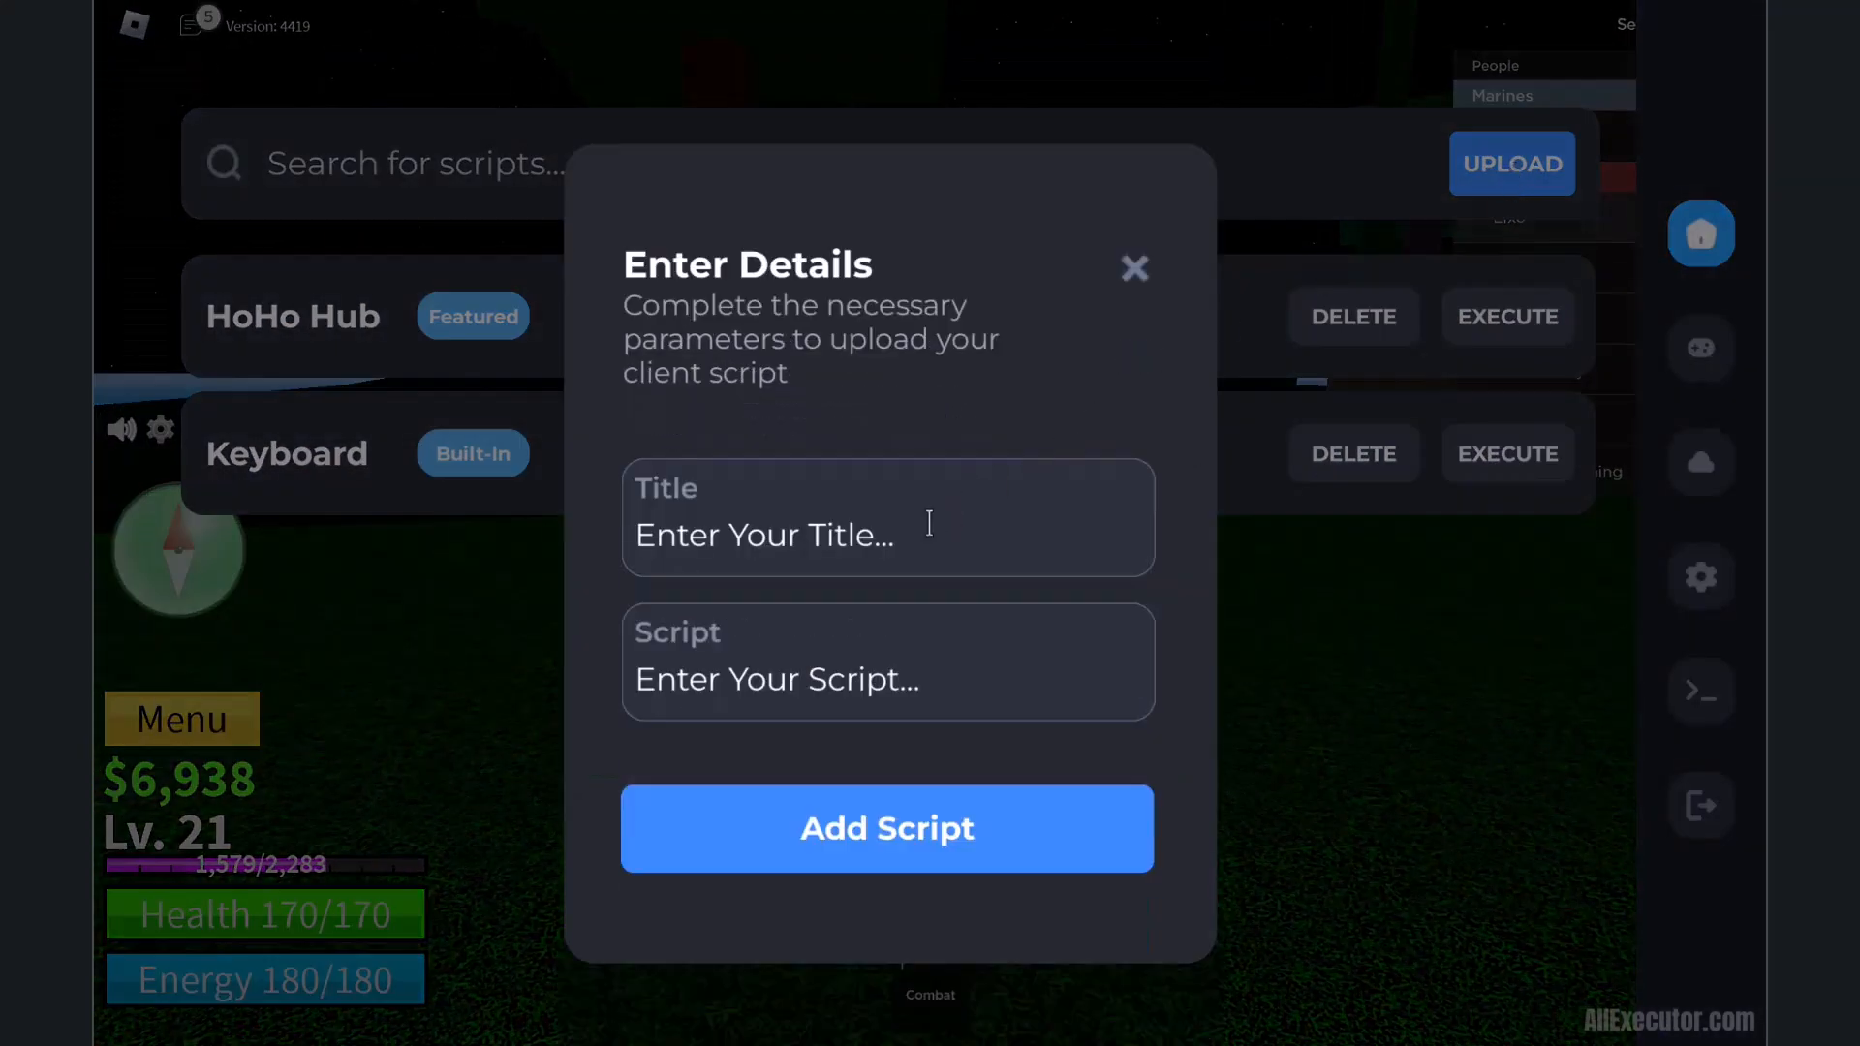
pyautogui.write('New Blox Fru')
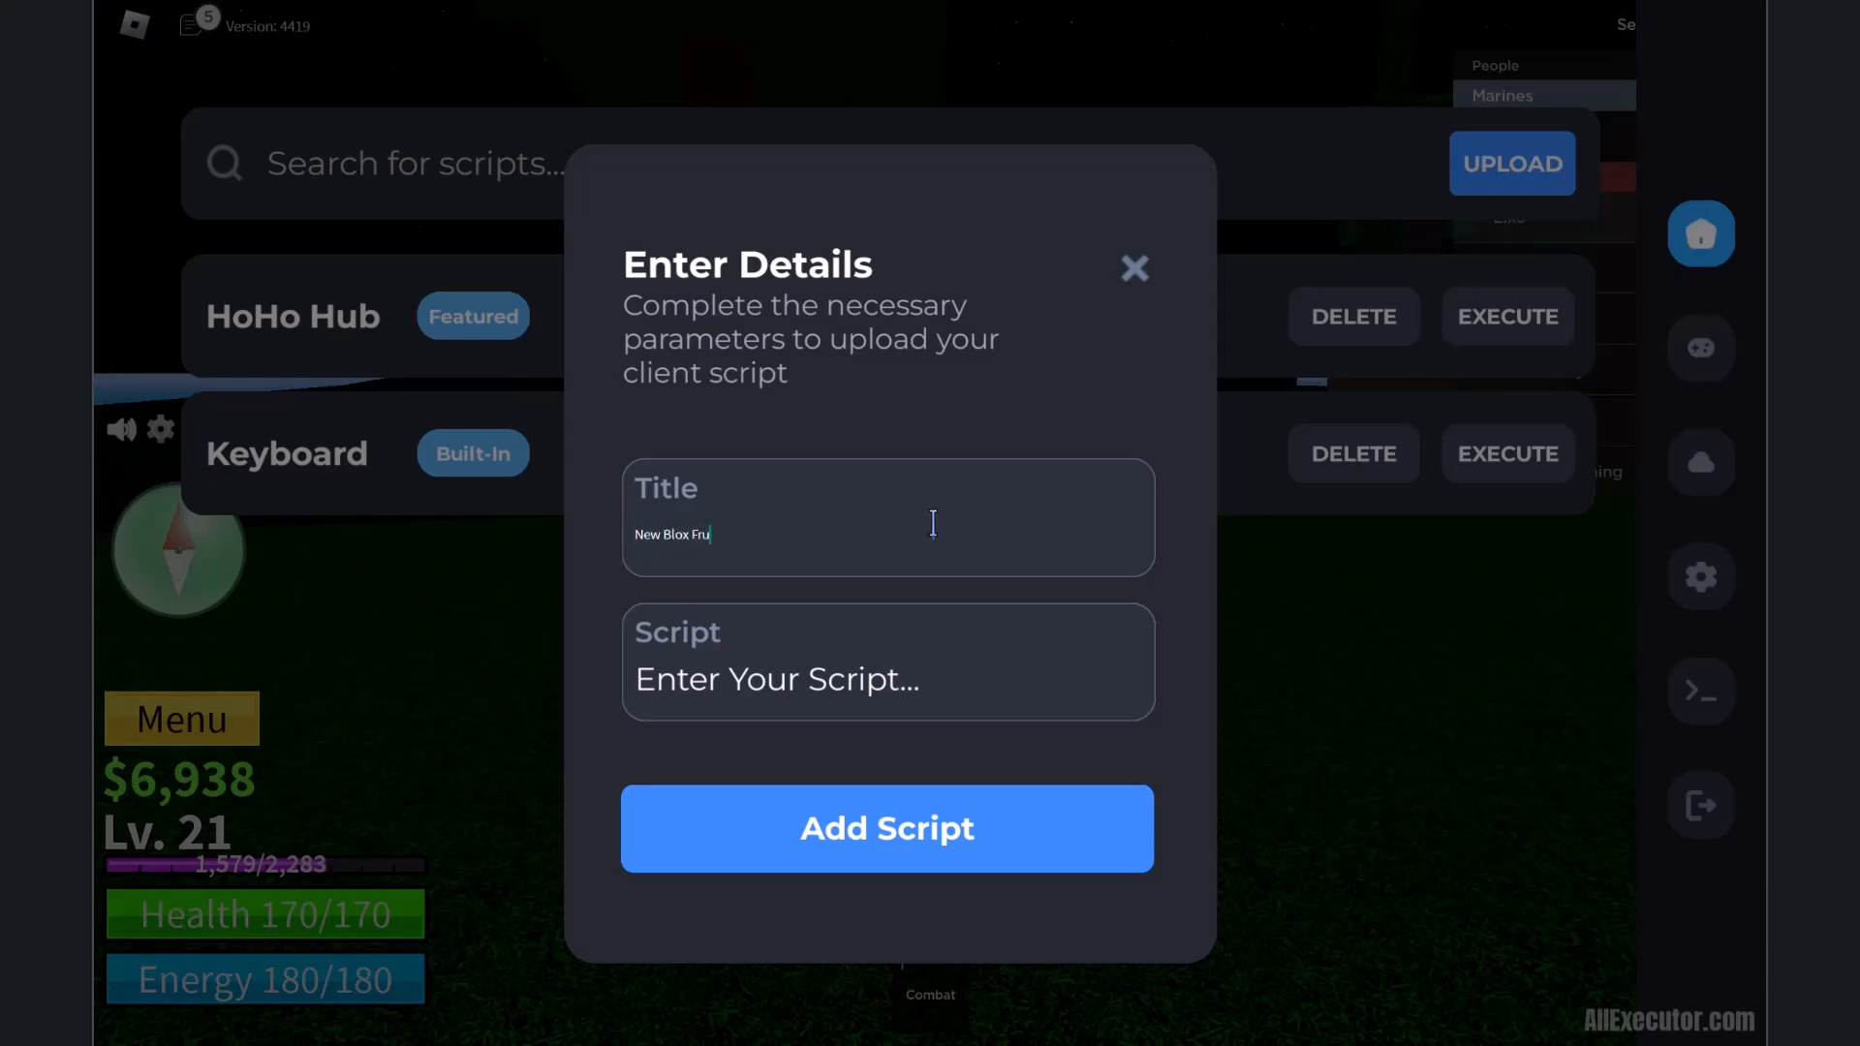
pyautogui.write('its Scri')
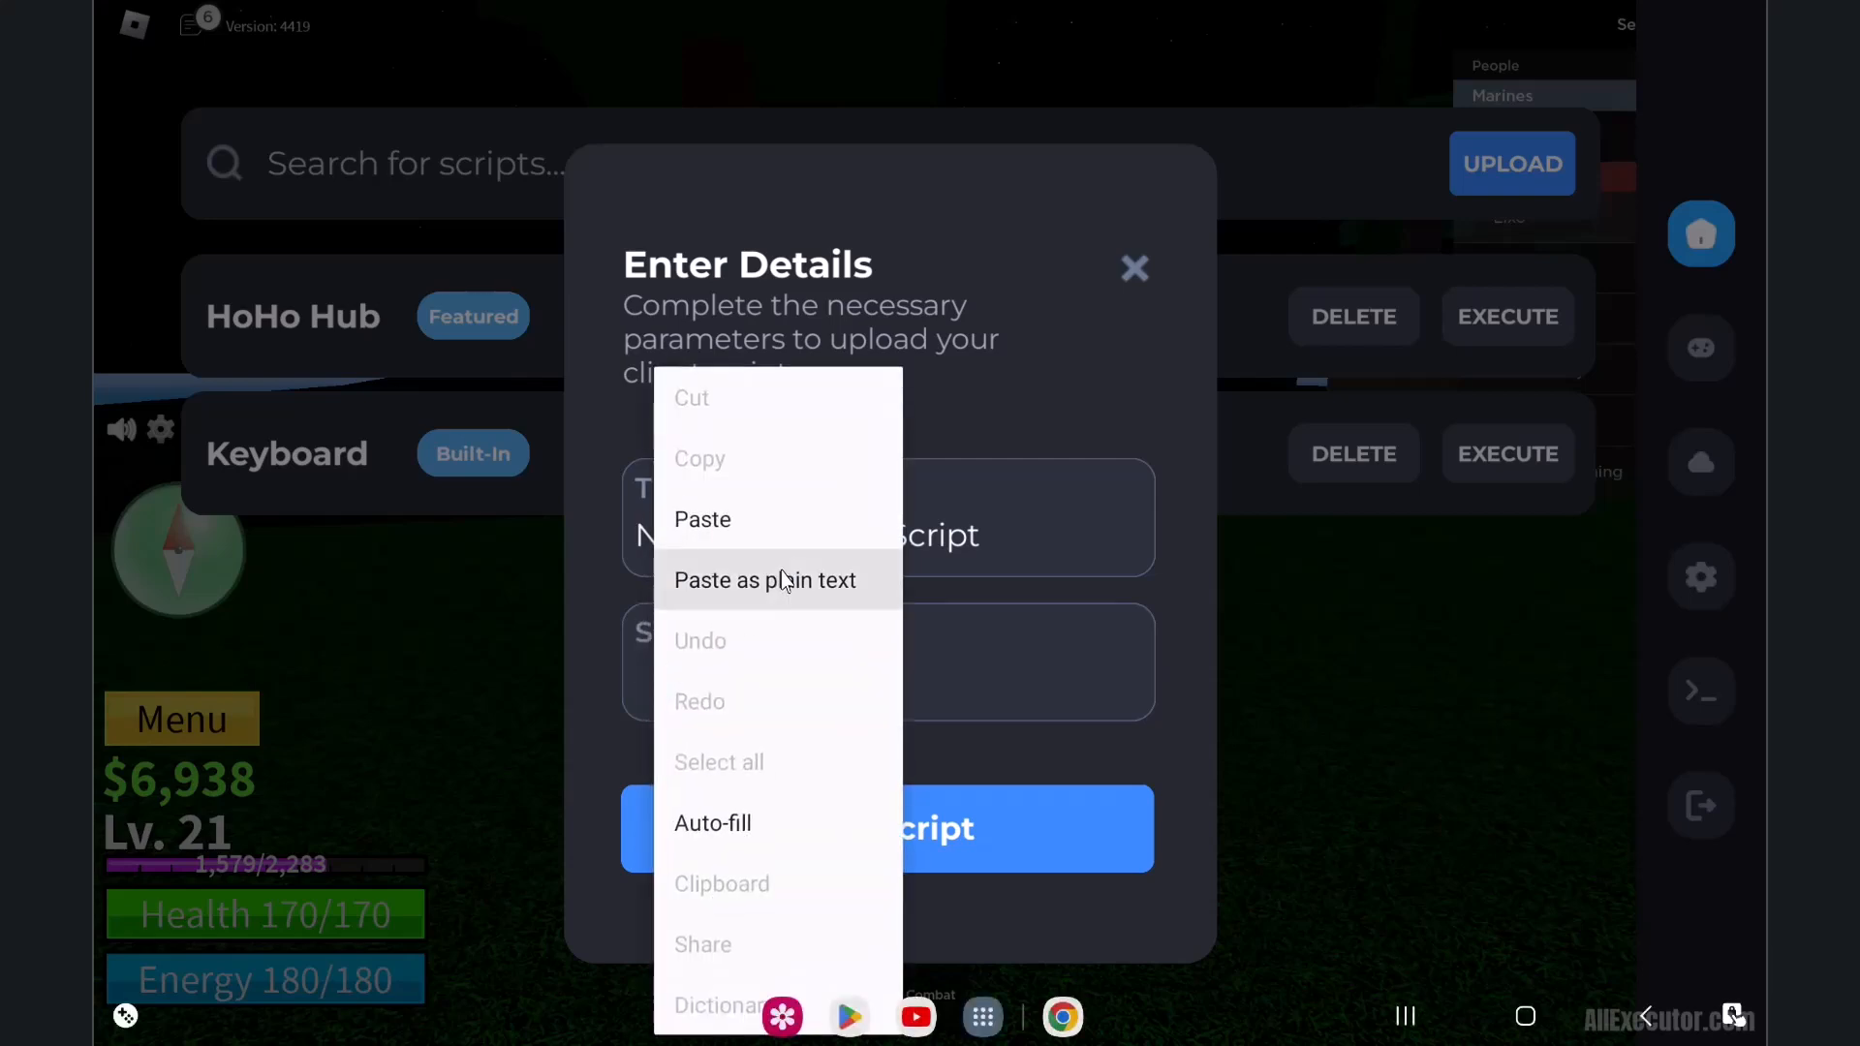
pyautogui.click(702, 519)
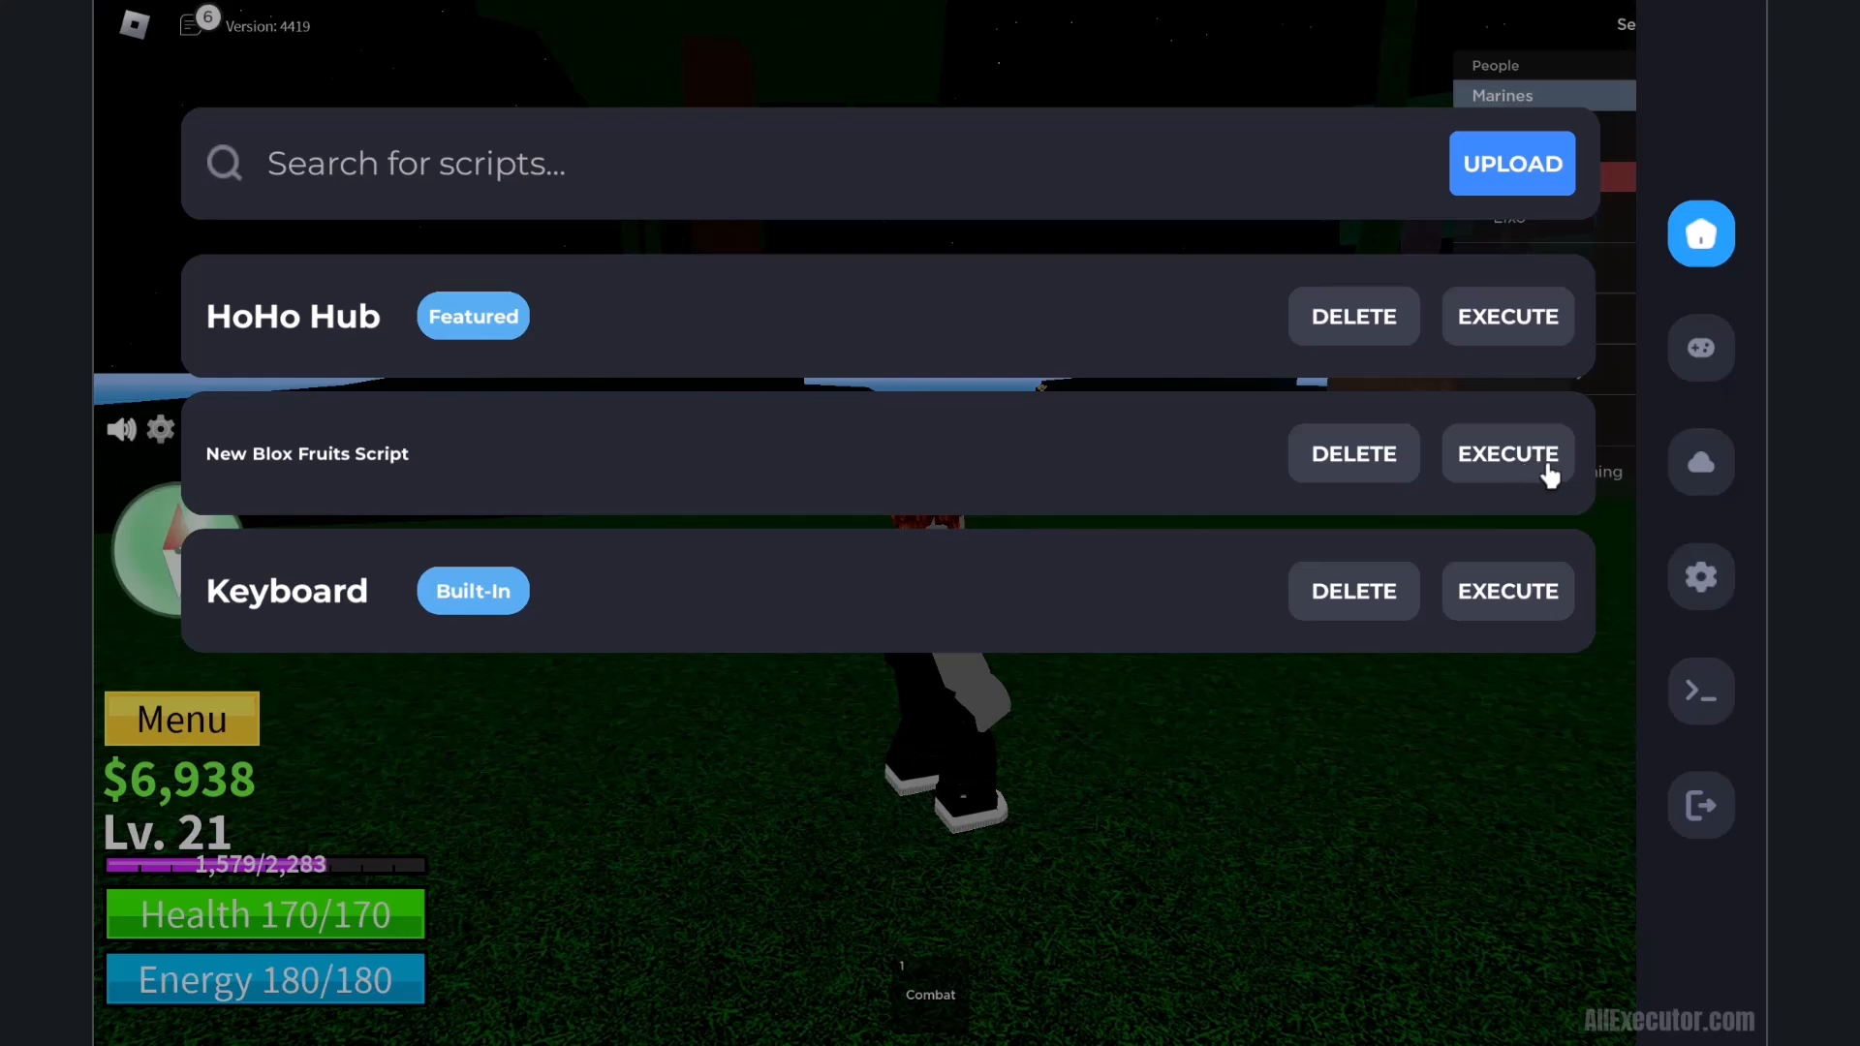
pyautogui.moveTo(1702, 700)
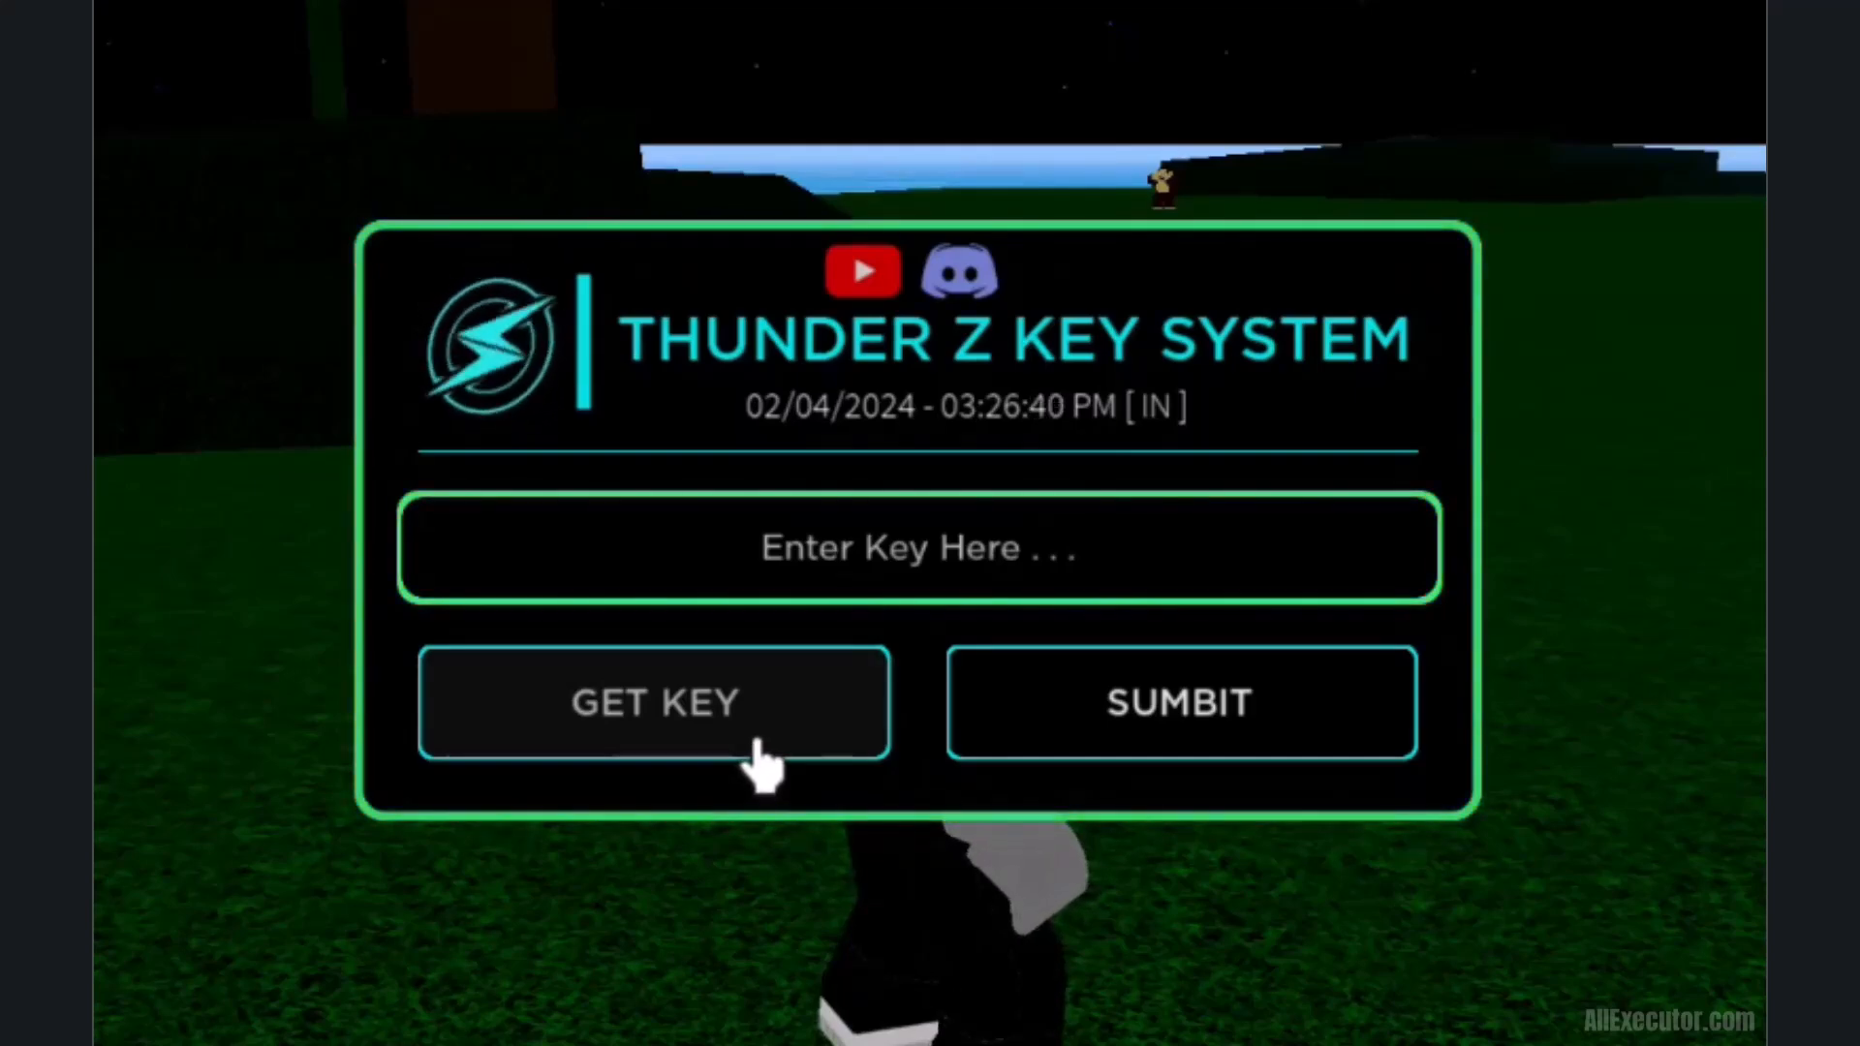
# Step: Execute New Blox Fruits Script and choose GET KEY in Thunder Z Key System
pyautogui.click(654, 701)
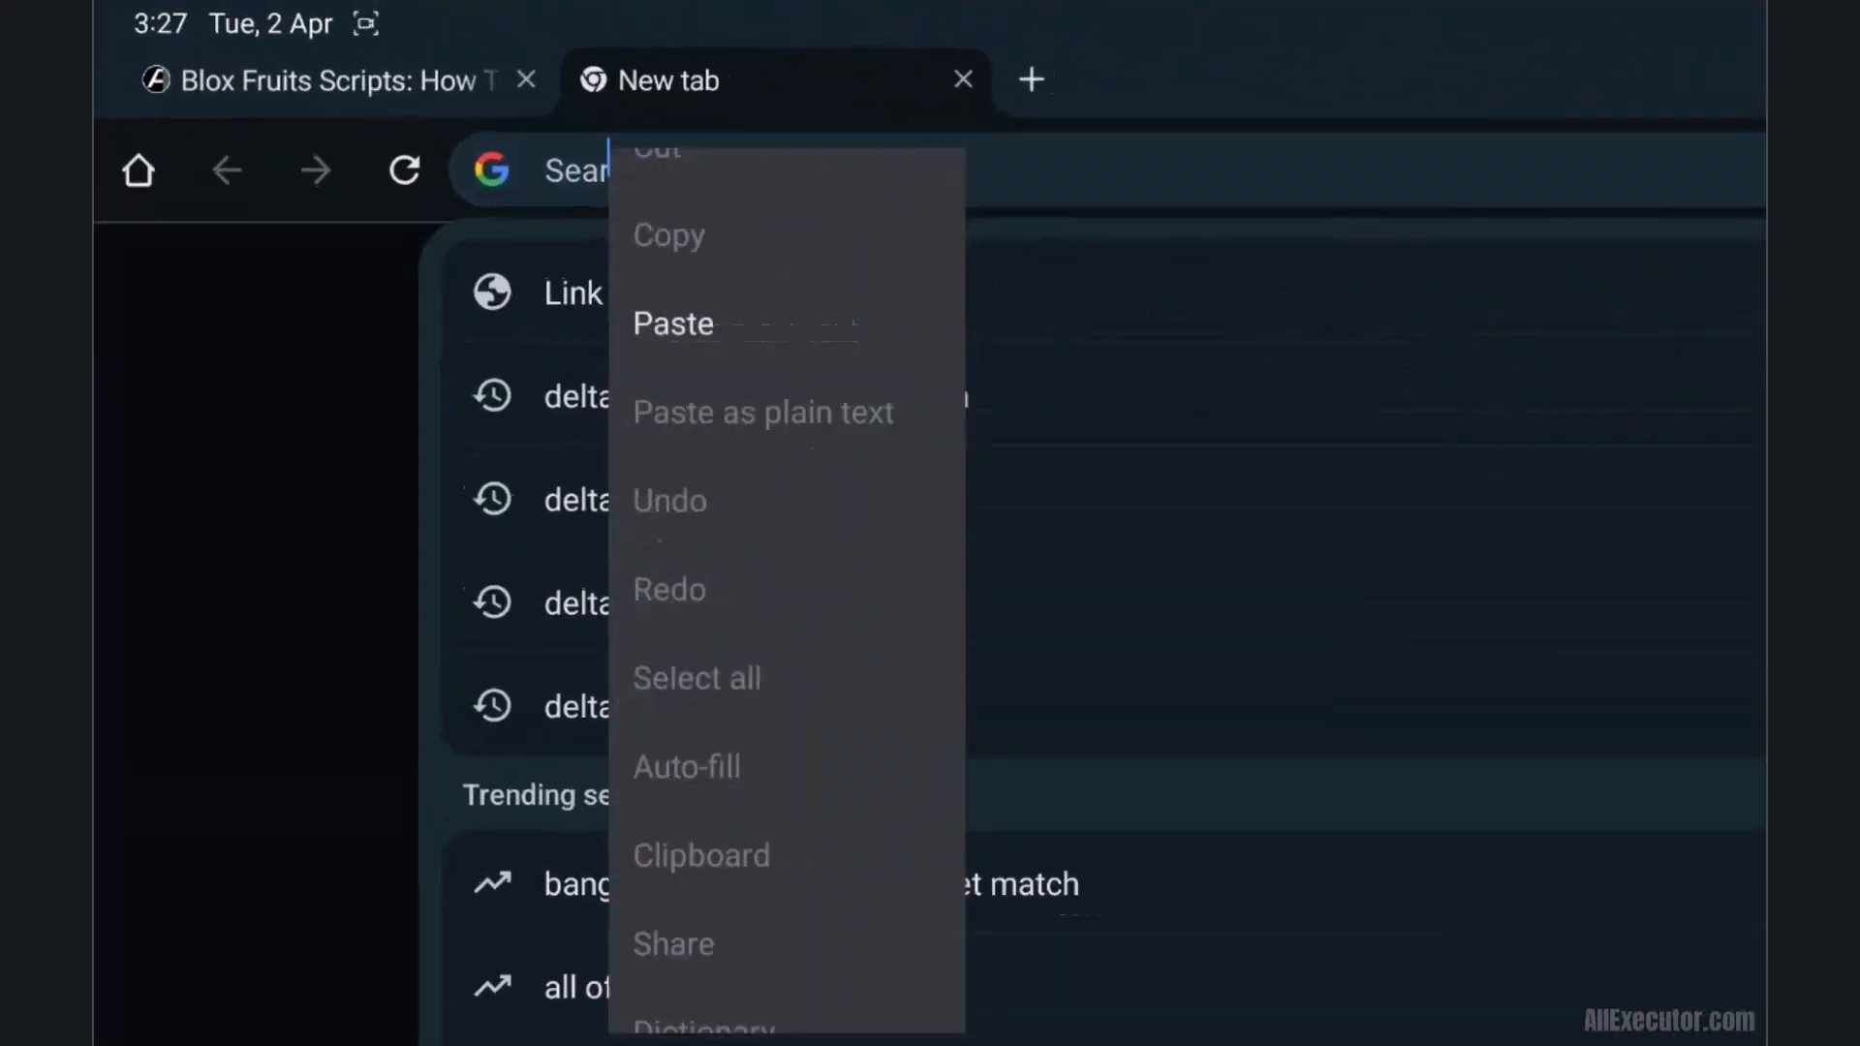
# Step: Paste the key link, pass human verification and Linkvertise, then copy the generated key
pyautogui.click(672, 322)
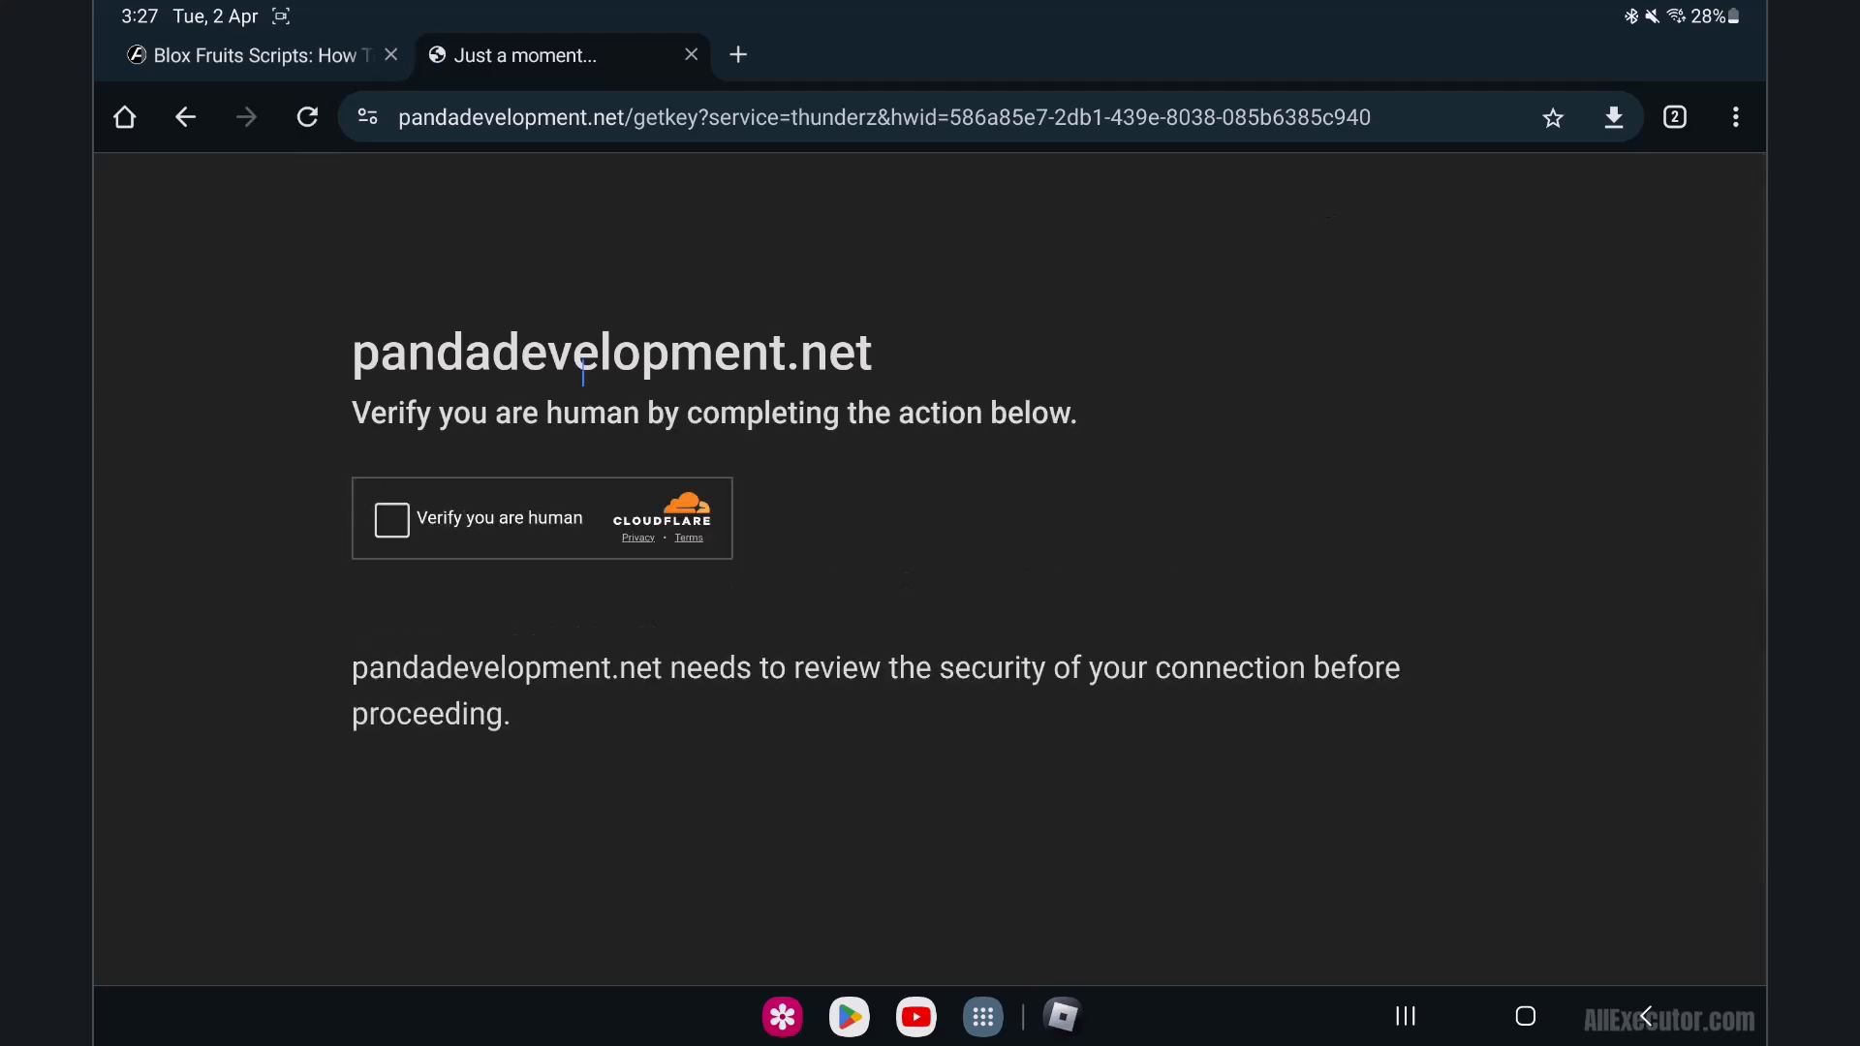
pyautogui.click(391, 518)
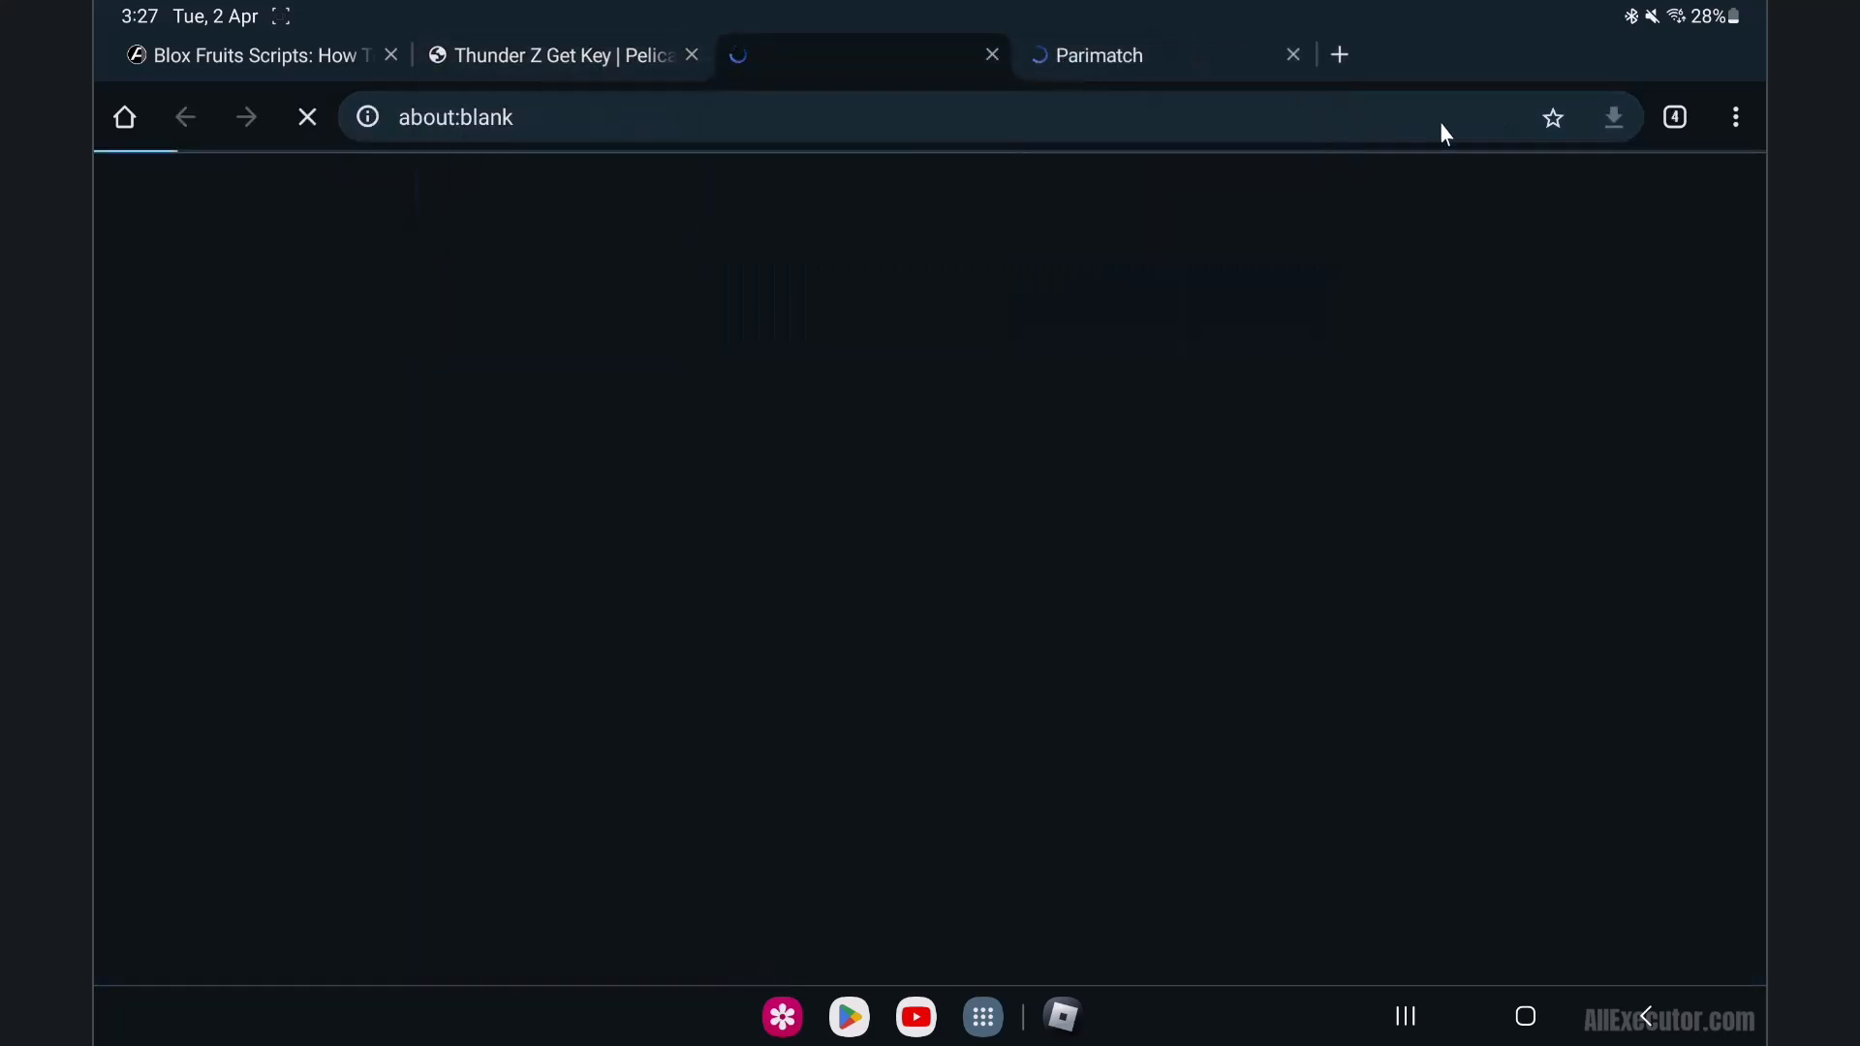
pyautogui.click(992, 54)
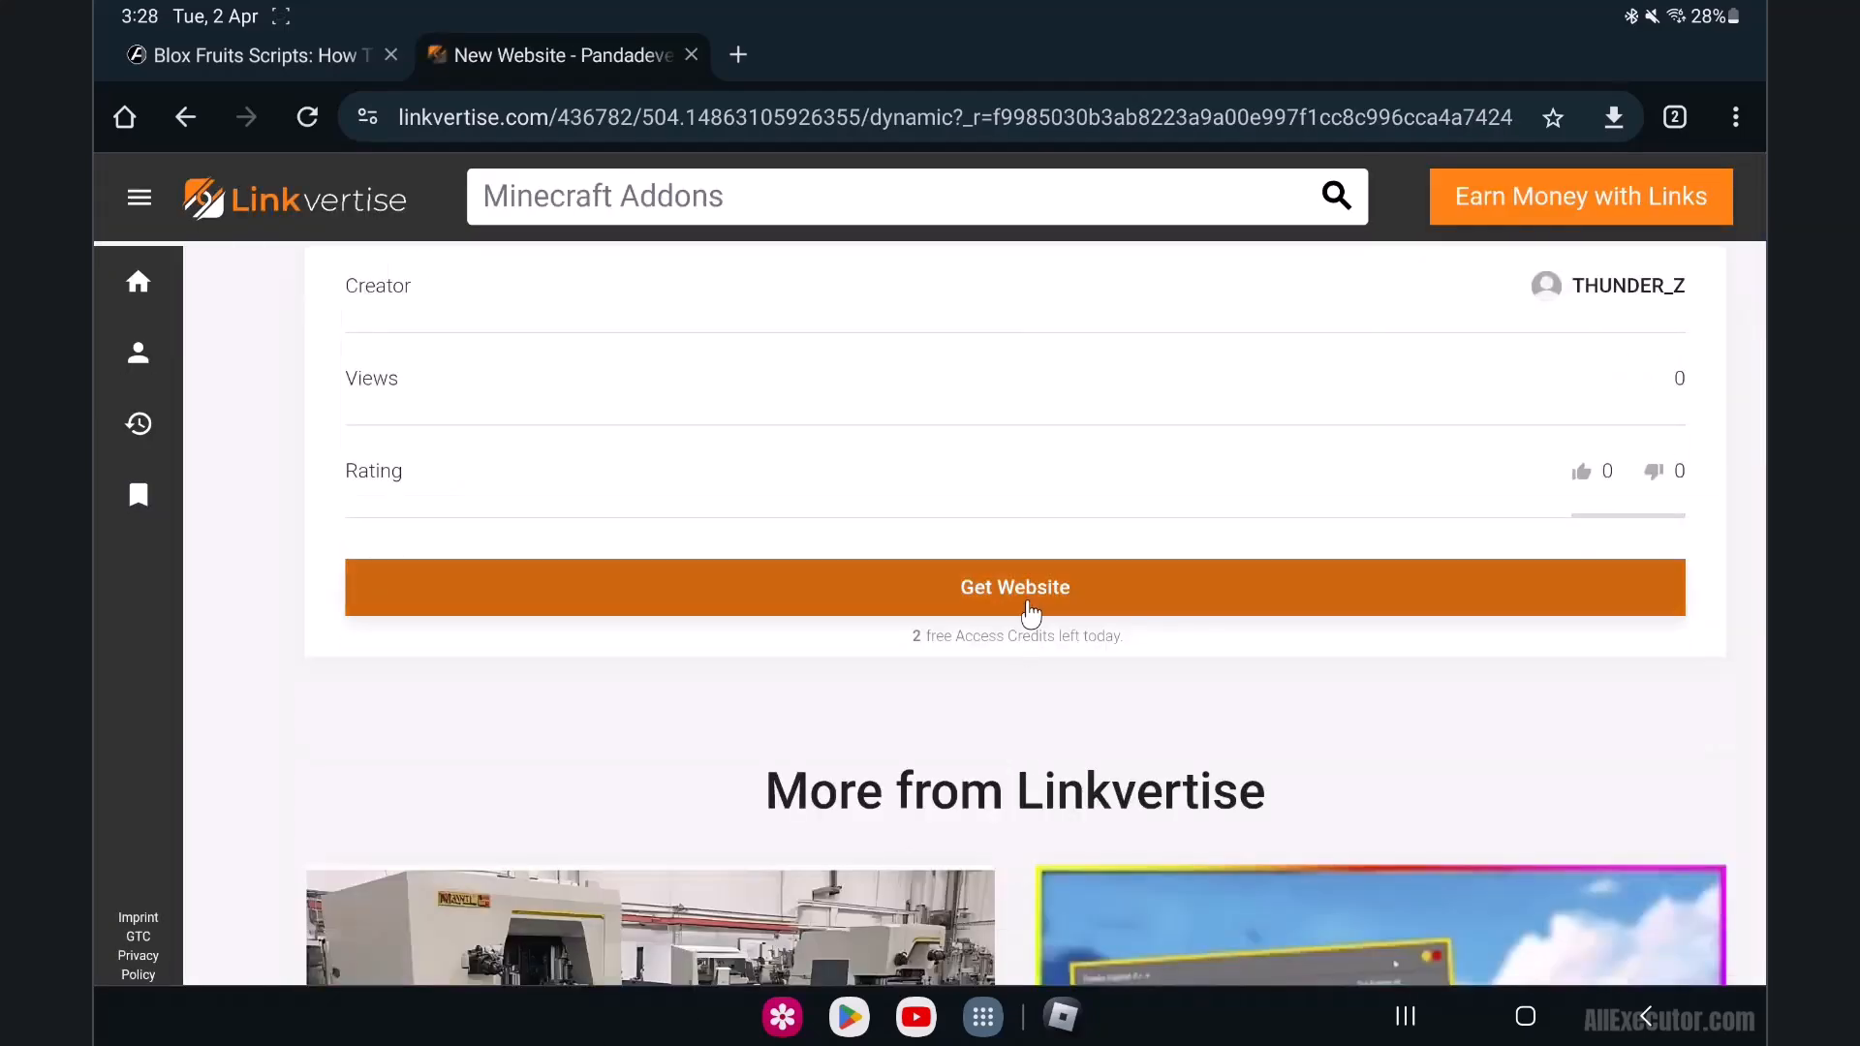
pyautogui.click(1014, 587)
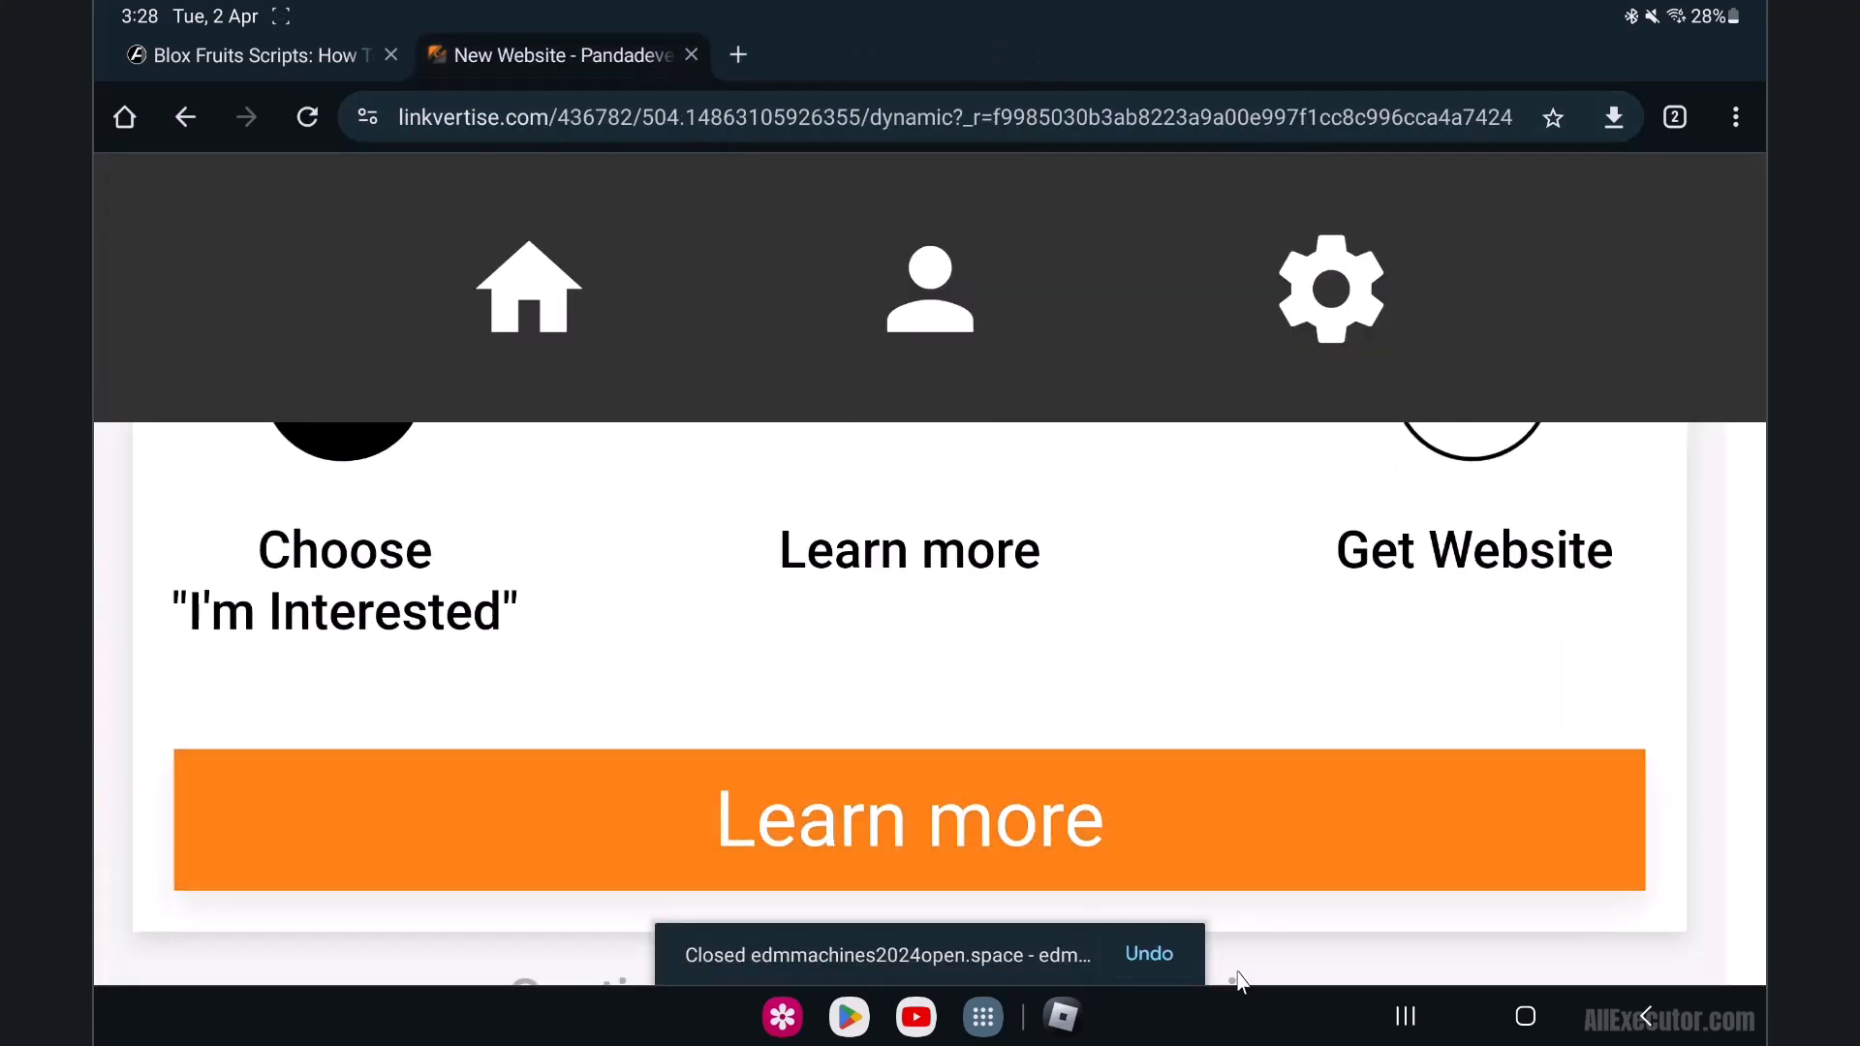
pyautogui.click(909, 819)
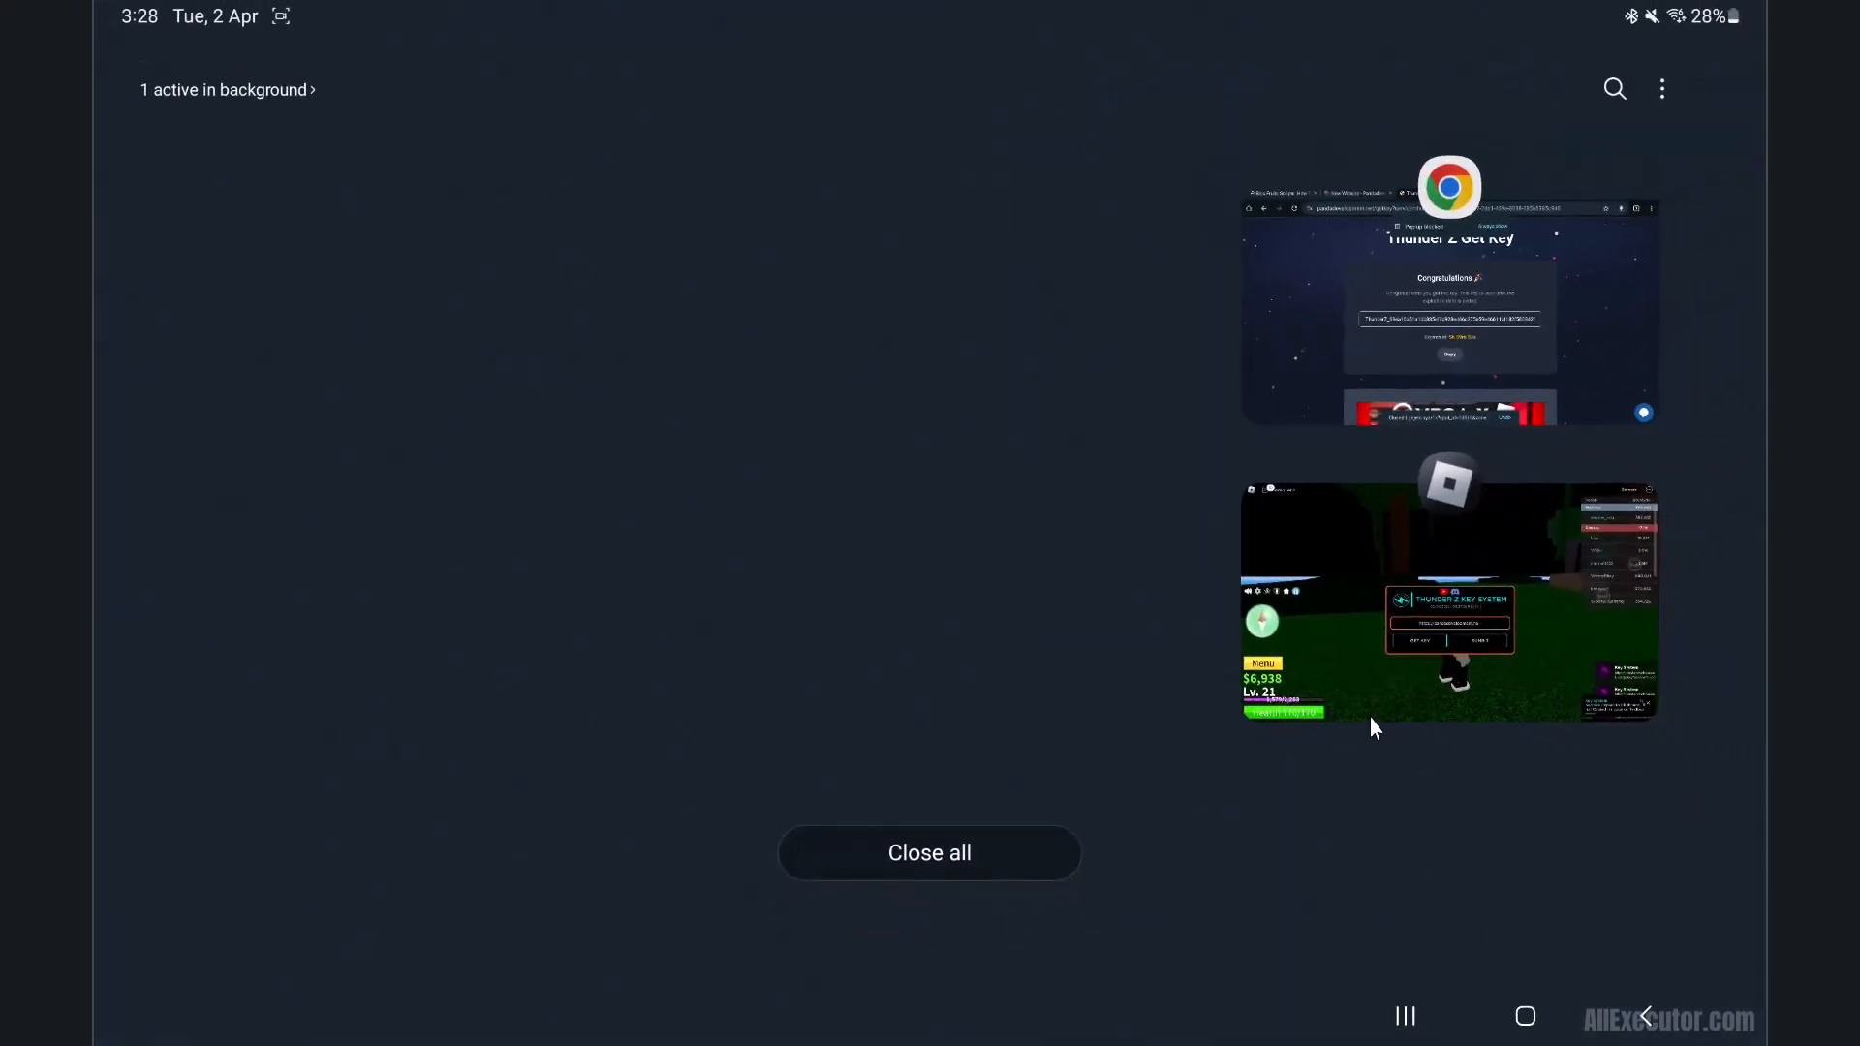
# Step: Back in Roblox, paste the Thunder Z key and submit it
pyautogui.click(1447, 602)
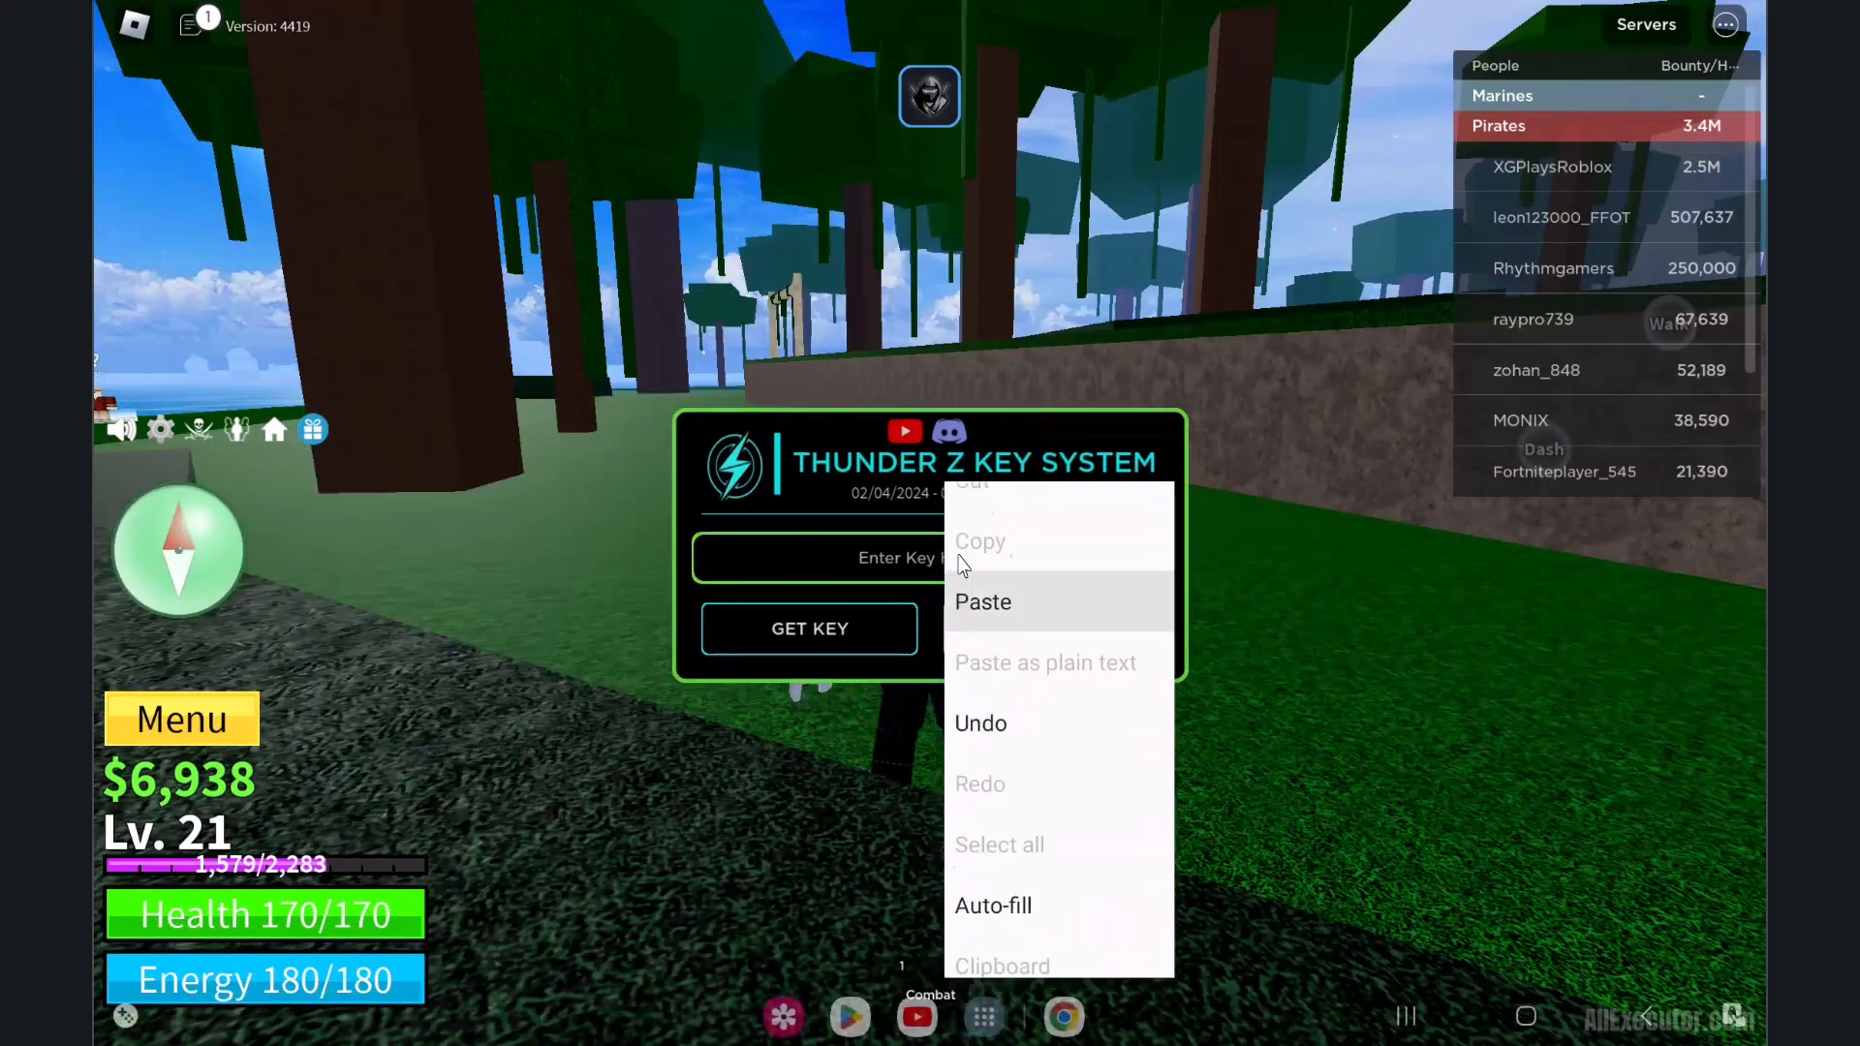
pyautogui.click(982, 602)
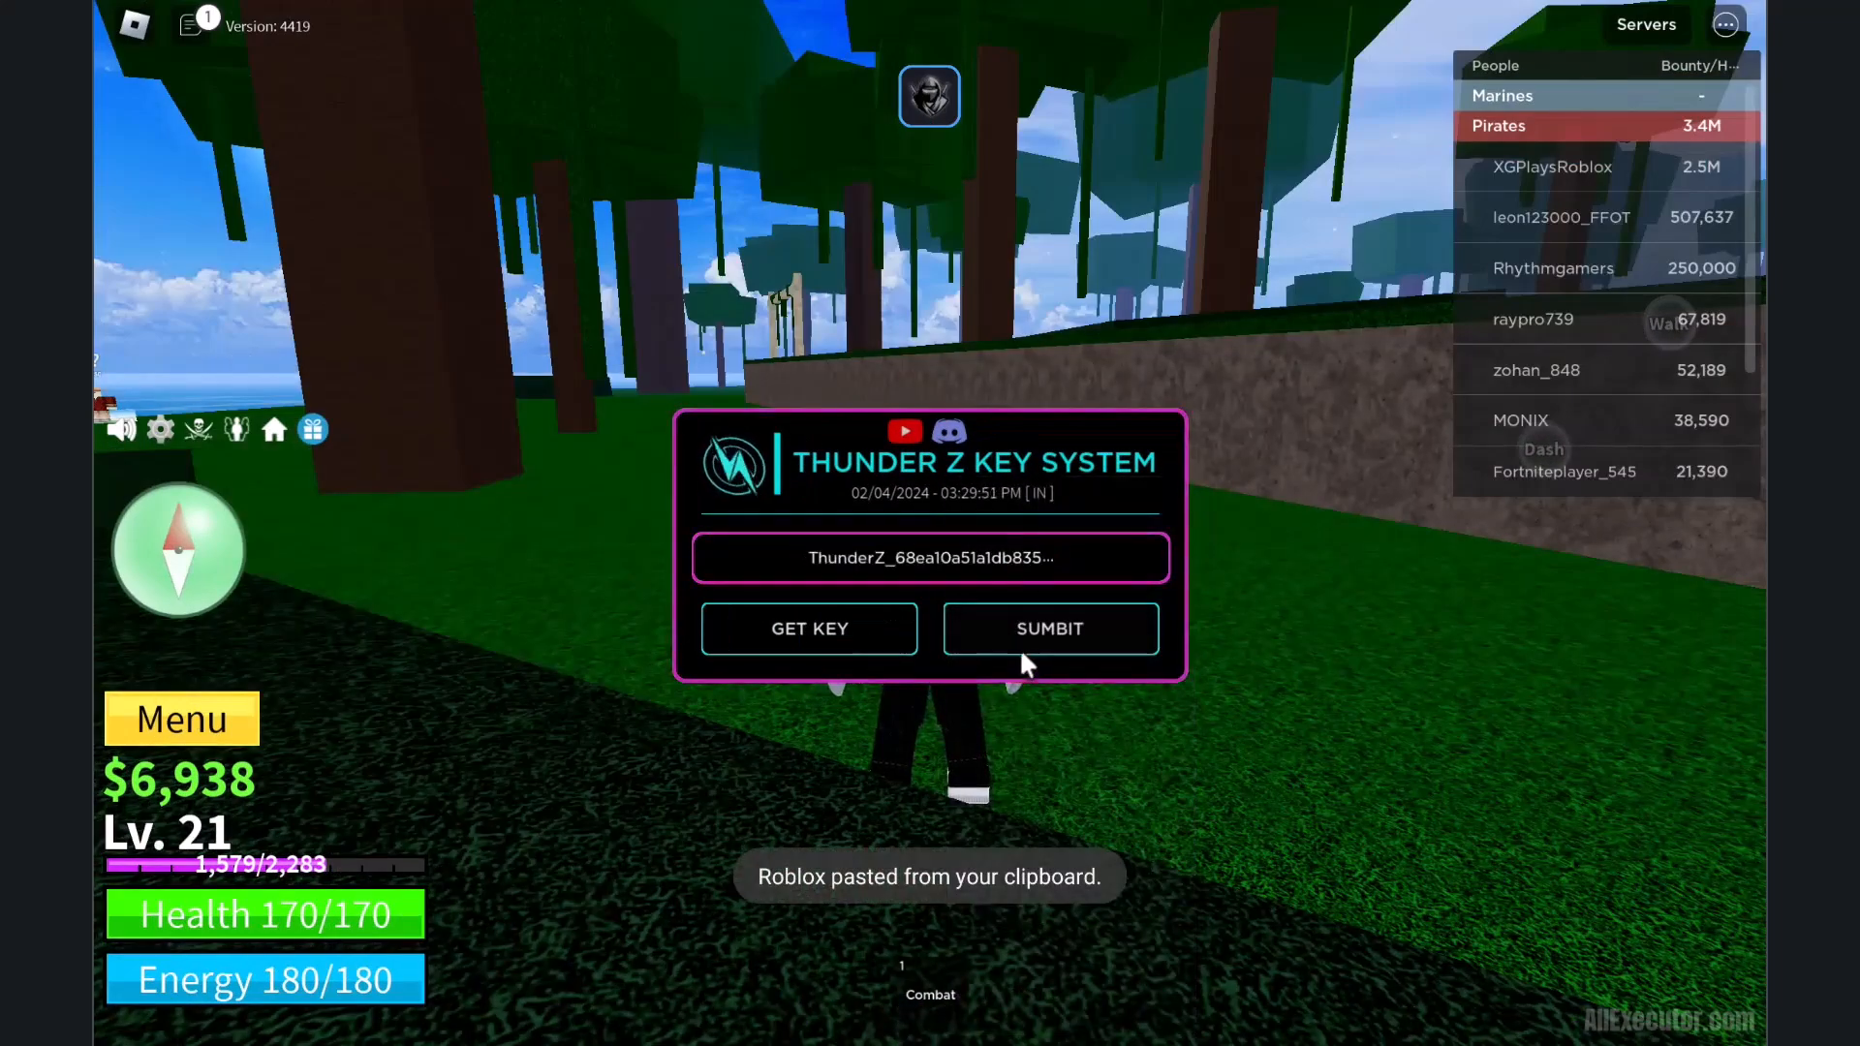
pyautogui.click(1048, 628)
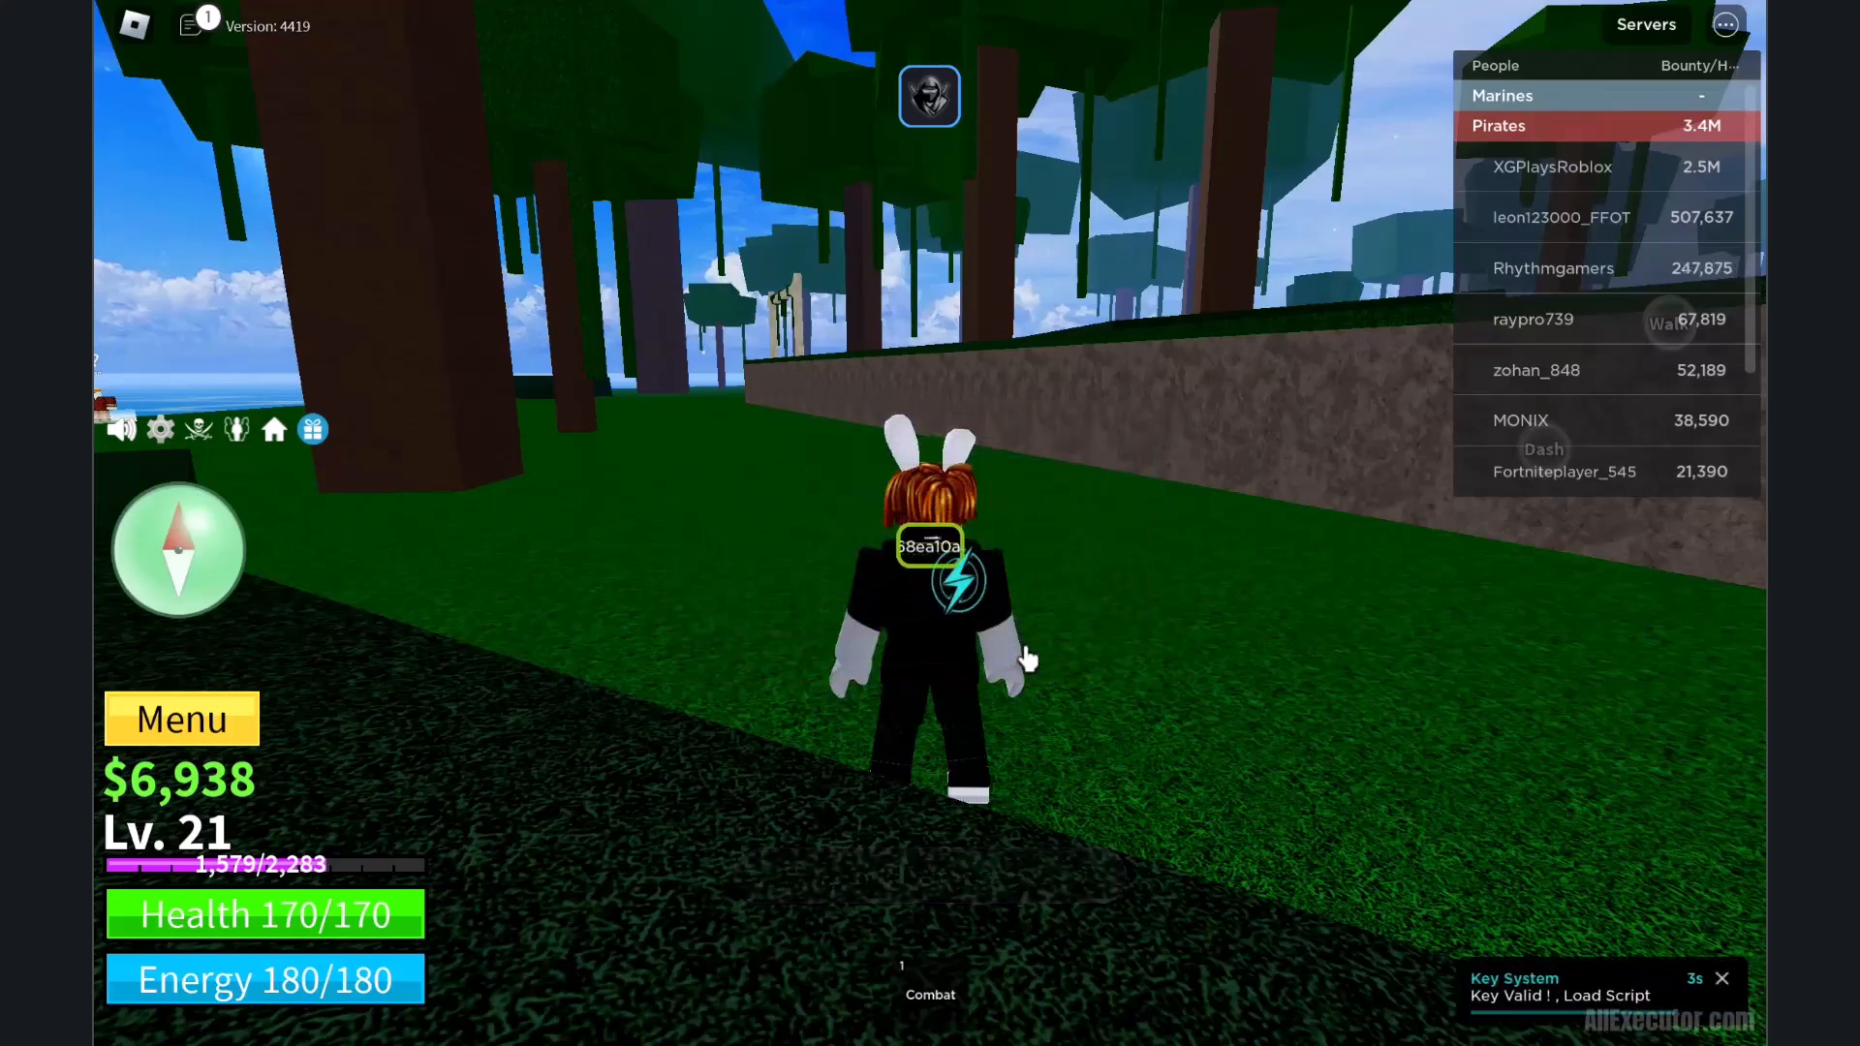